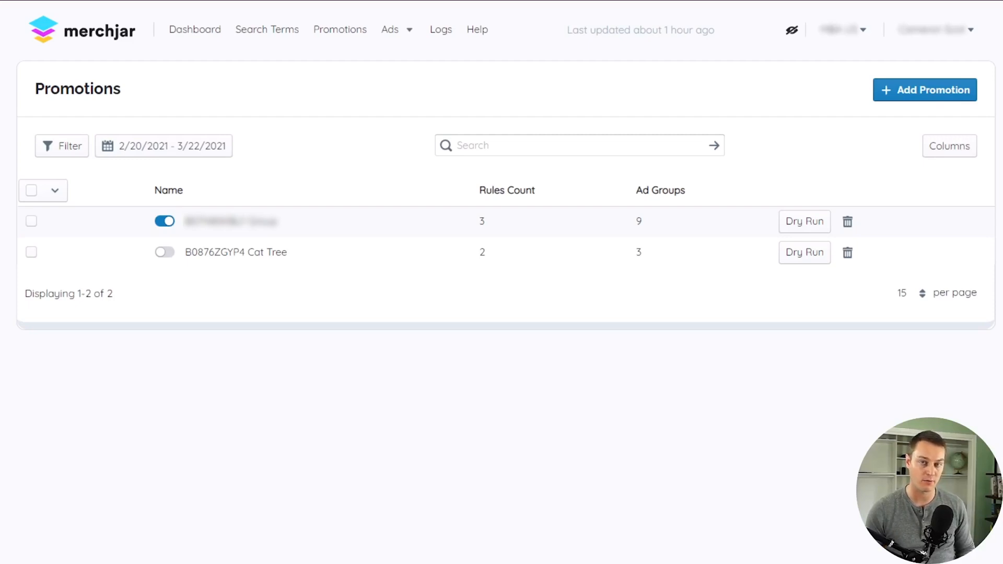
- Open the B0876ZGYP4 Cat Tree strategy from the Promotions list
{"action": "left_click", "coordinate": [235, 252]}
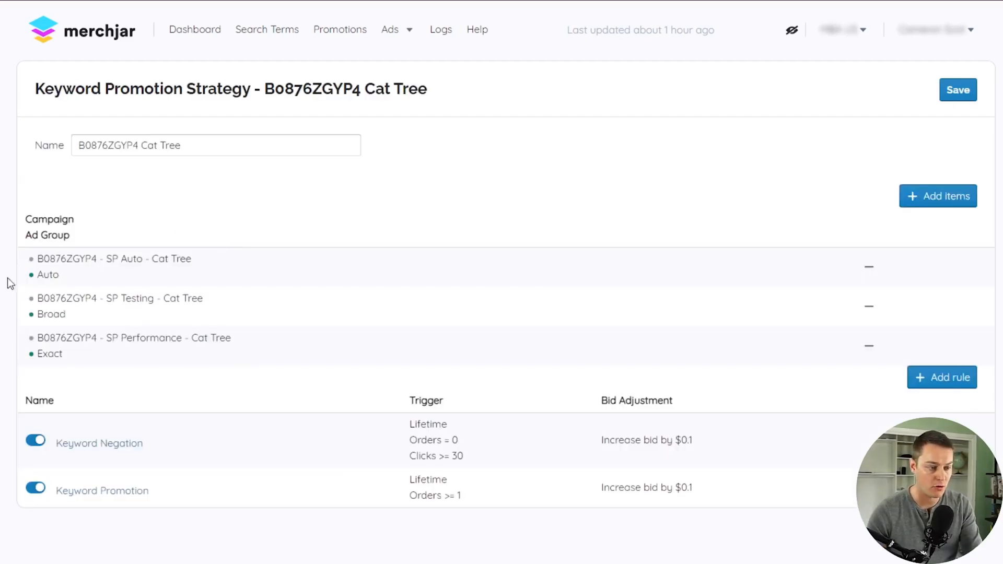
{"action": "mouse_move", "coordinate": [247, 293]}
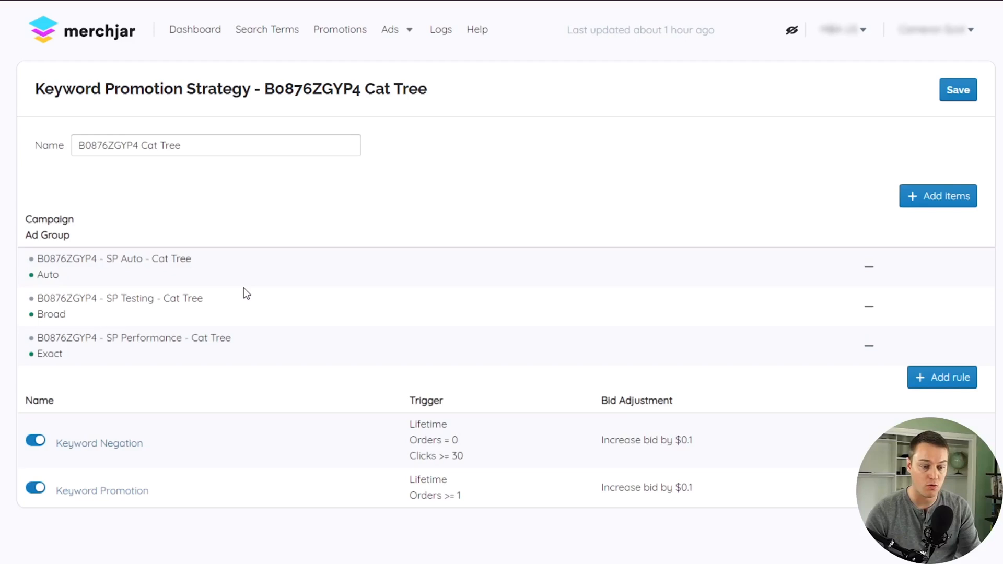
{"action": "mouse_move", "coordinate": [286, 332]}
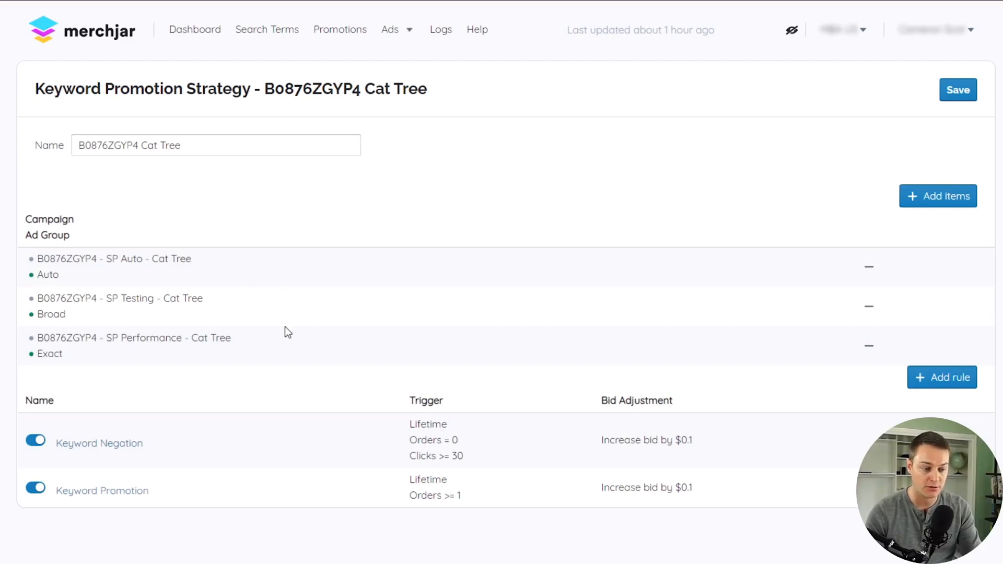
{"action": "mouse_move", "coordinate": [74, 519]}
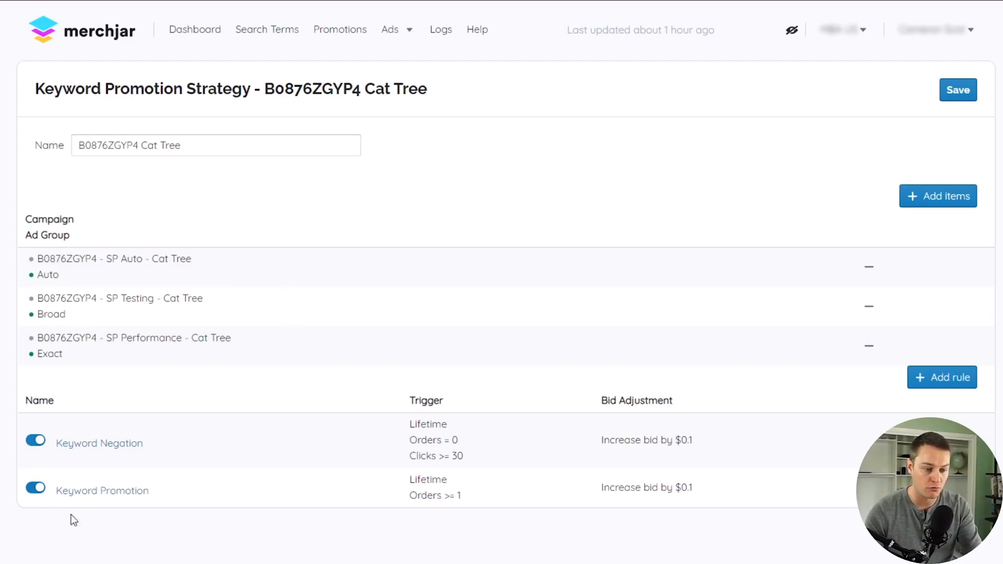
{"action": "mouse_move", "coordinate": [174, 418]}
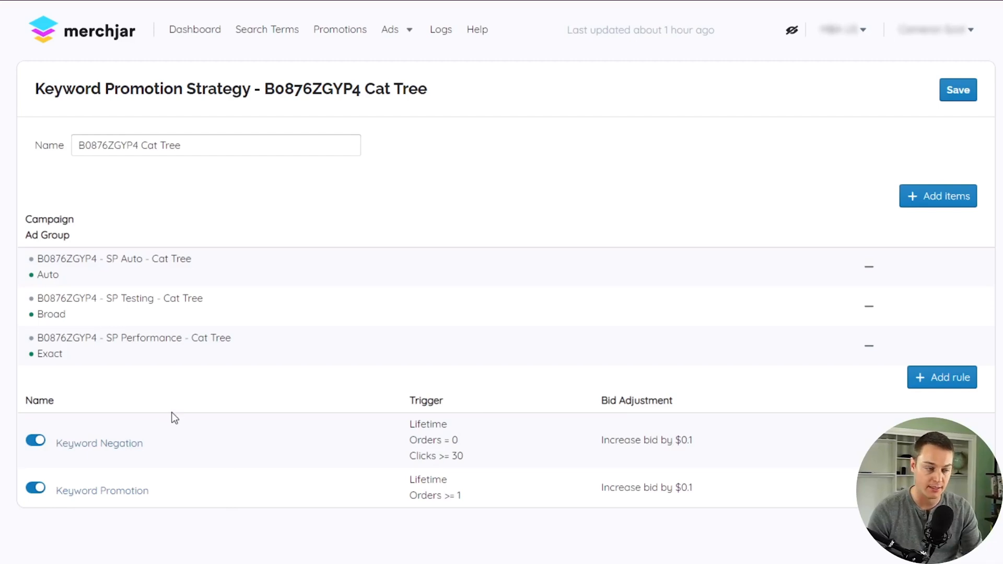
{"action": "mouse_move", "coordinate": [193, 408]}
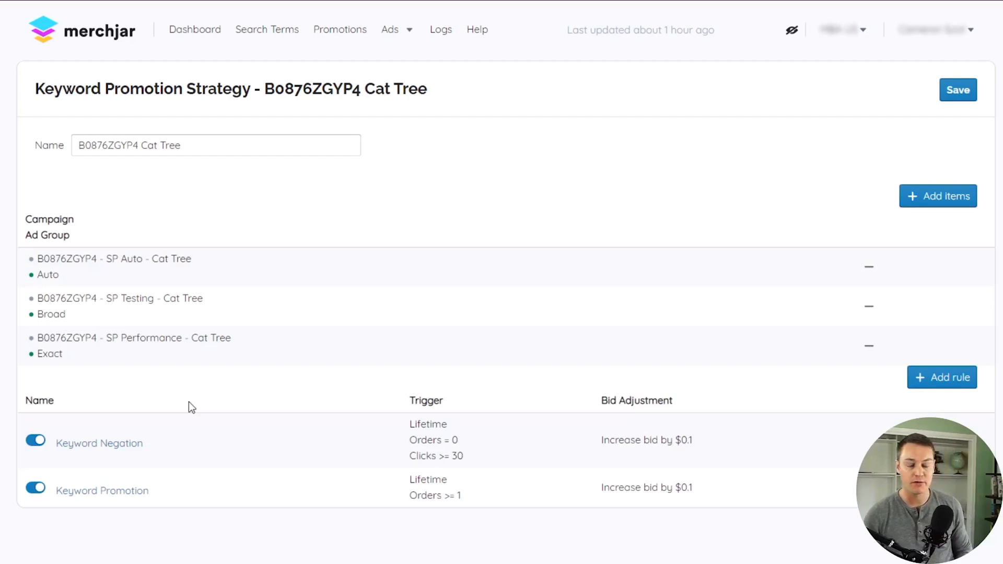
{"action": "mouse_move", "coordinate": [230, 355]}
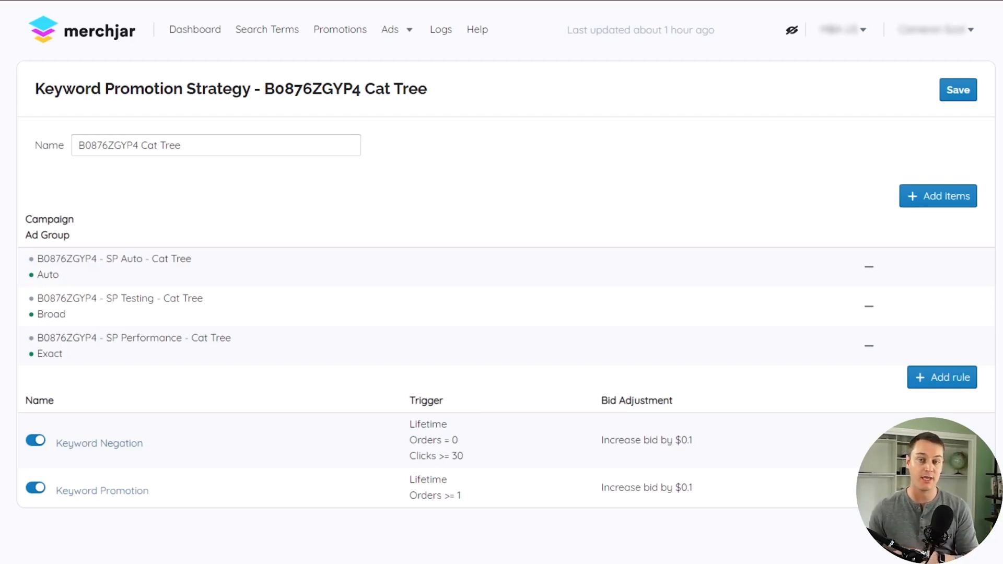
- View the Keyword Promotion rule's settings: orders ≥ 1, $0.1 bid increase
{"action": "left_click", "coordinate": [103, 491]}
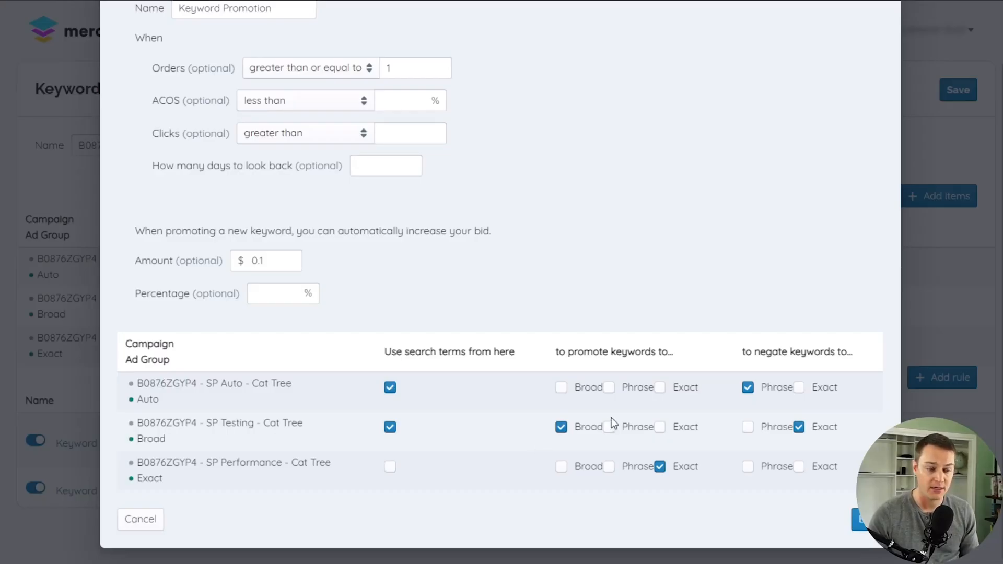
{"action": "mouse_move", "coordinate": [737, 399]}
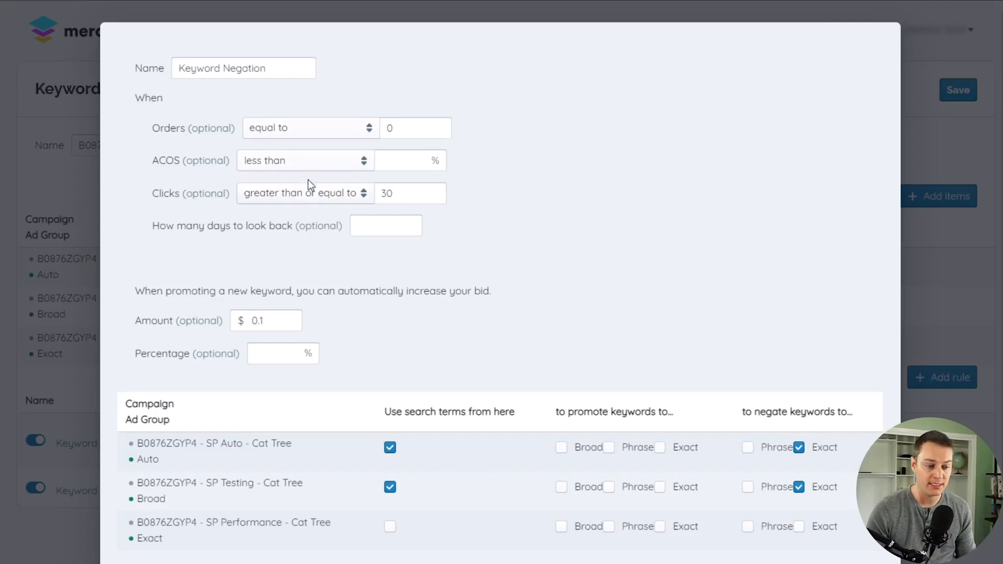
{"action": "mouse_move", "coordinate": [353, 151]}
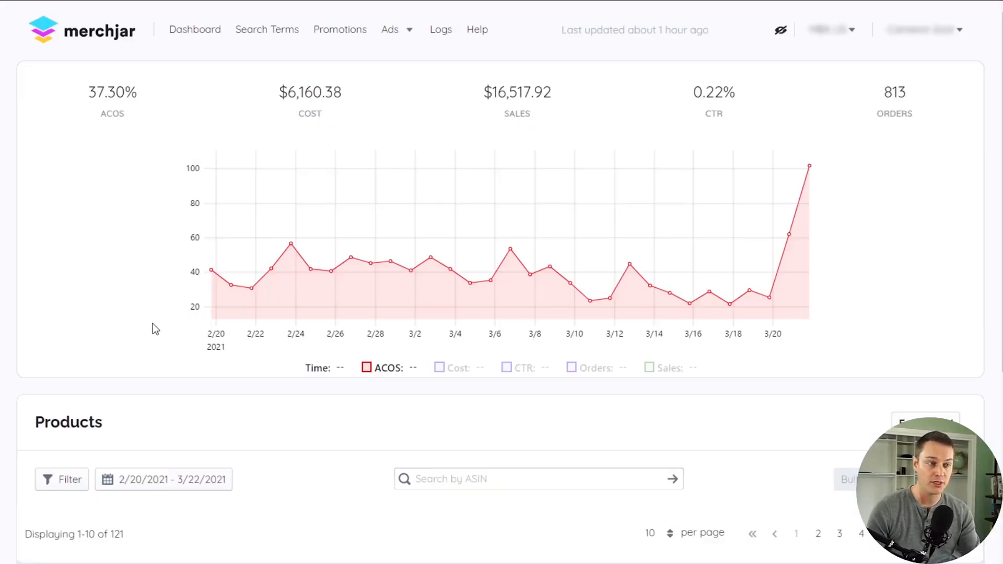
{"action": "mouse_move", "coordinate": [339, 29]}
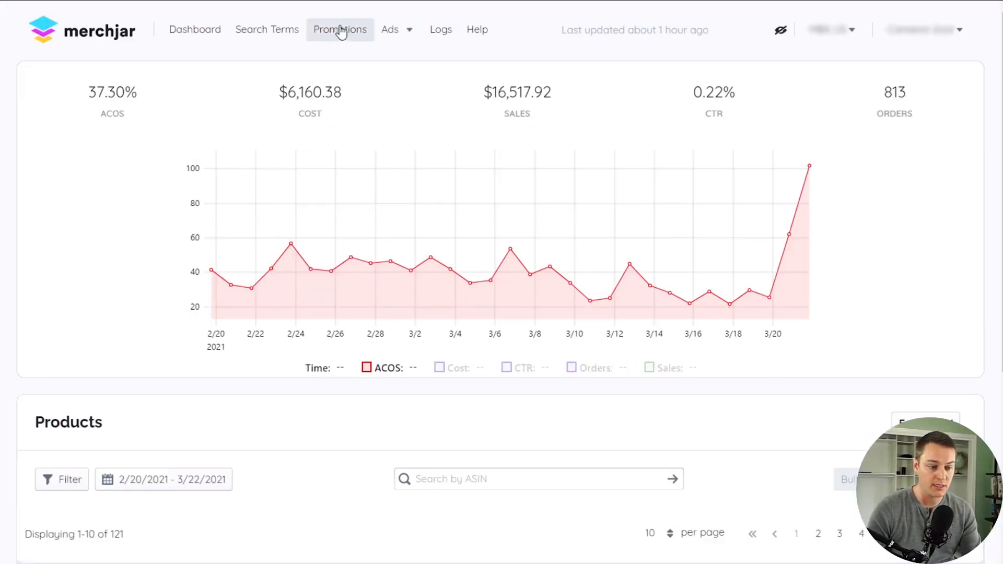
- Go to the Promotions list via the top navigation
{"action": "left_click", "coordinate": [340, 29]}
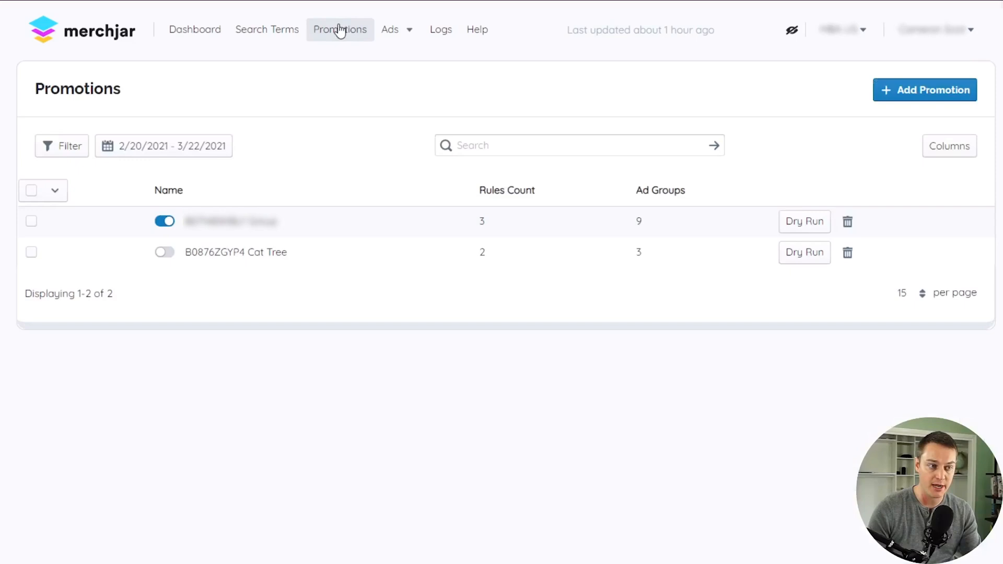
{"action": "mouse_move", "coordinate": [243, 329]}
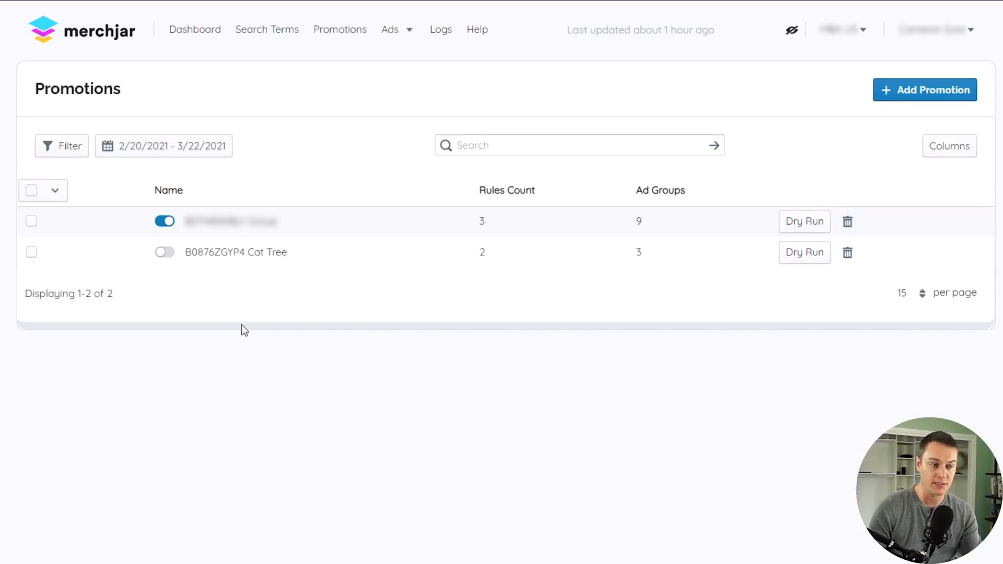
{"action": "mouse_move", "coordinate": [169, 276]}
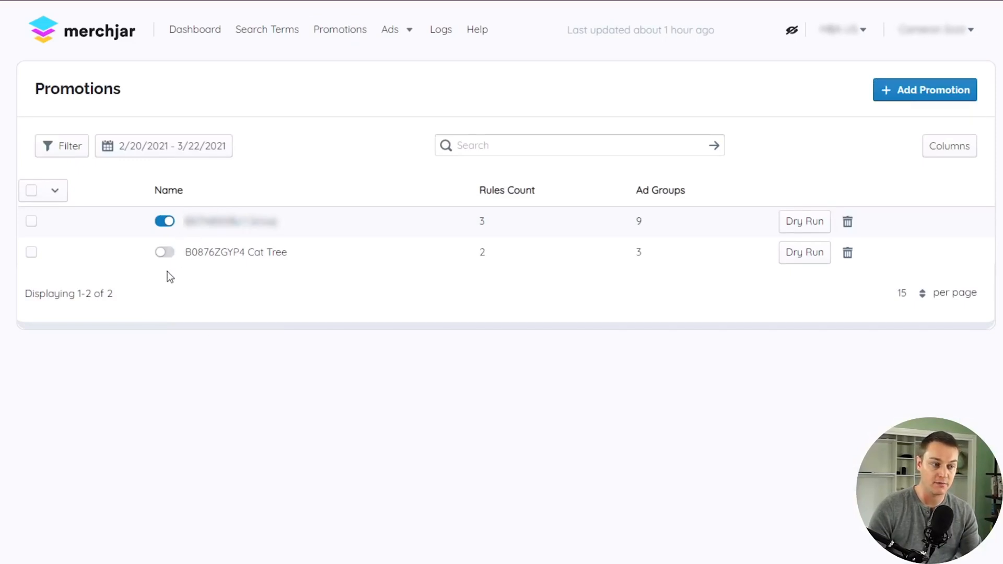
{"action": "mouse_move", "coordinate": [509, 260]}
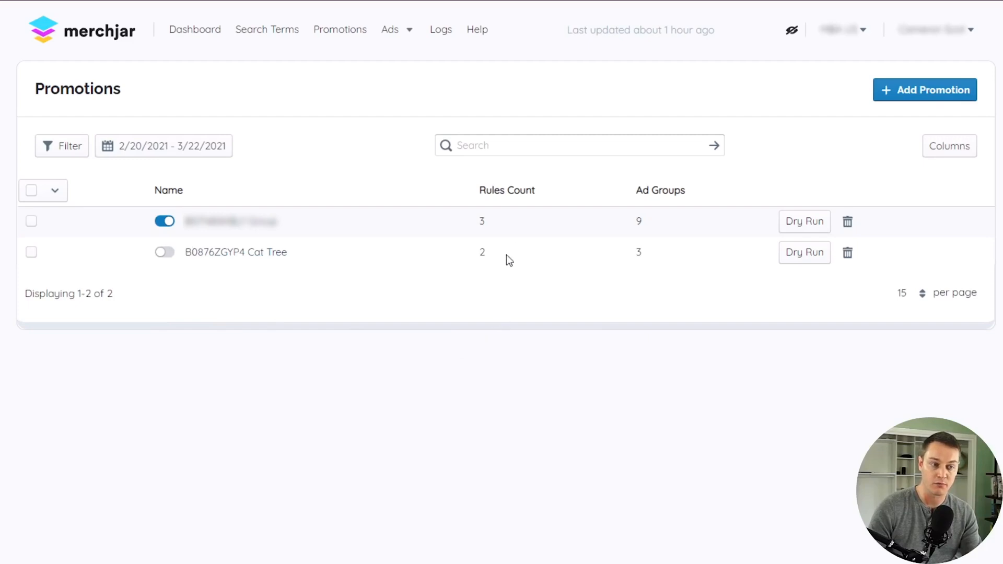
{"action": "mouse_move", "coordinate": [655, 275]}
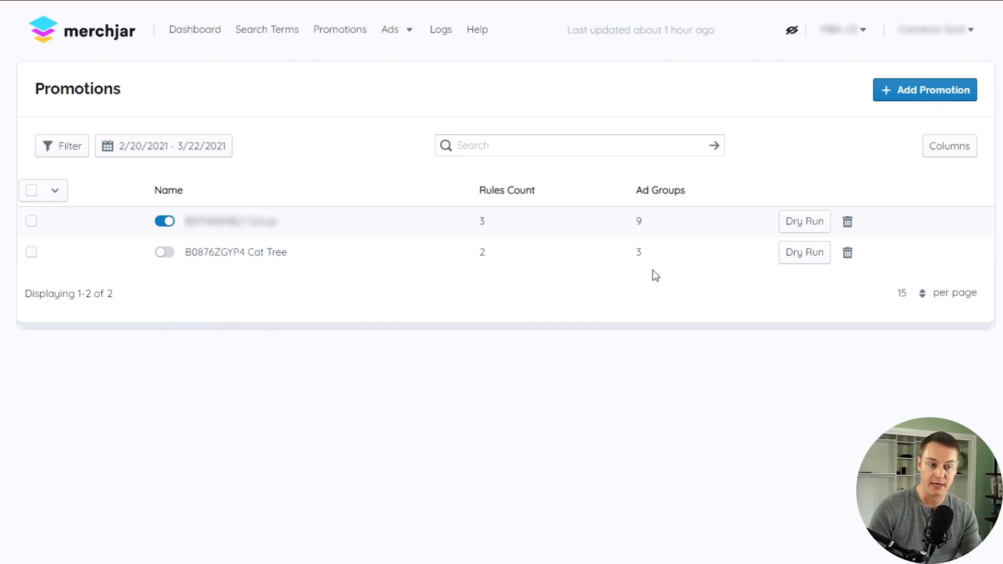
{"action": "mouse_move", "coordinate": [805, 252]}
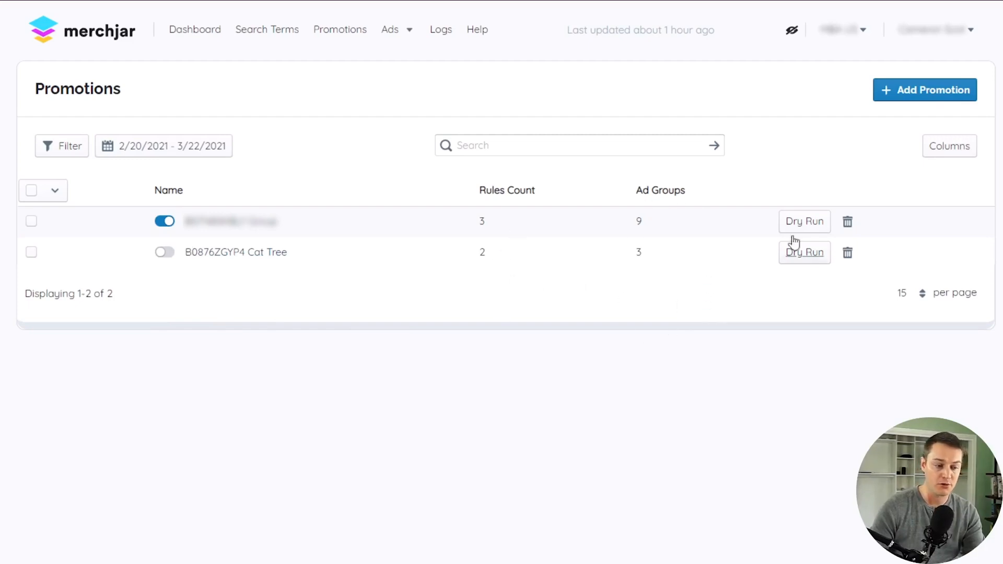
- Create a new promotion and name it 'B0876ZGYP4 Cat Tree 2'
{"action": "left_click", "coordinate": [924, 90]}
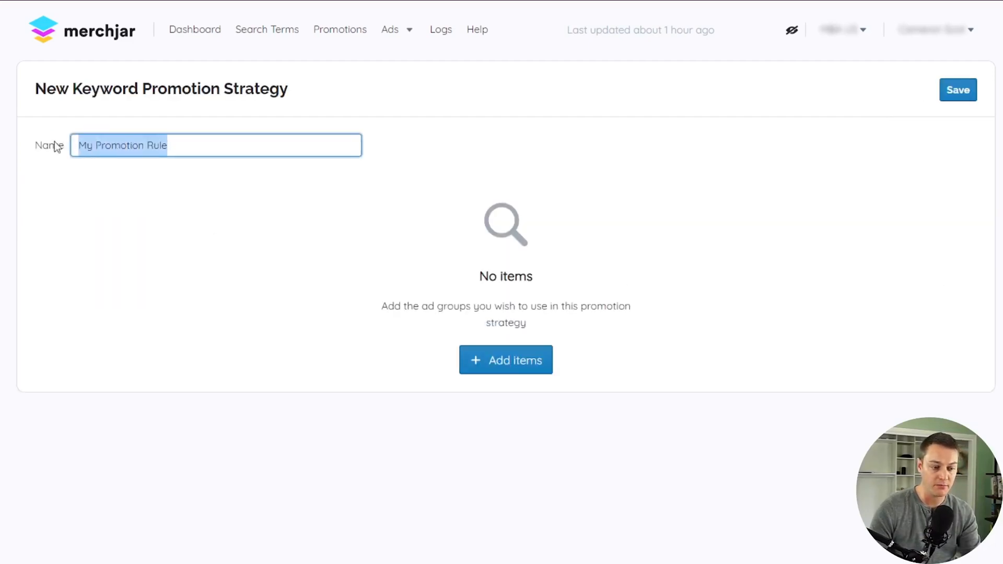
{"action": "type", "text": "B0876ZGYP4"}
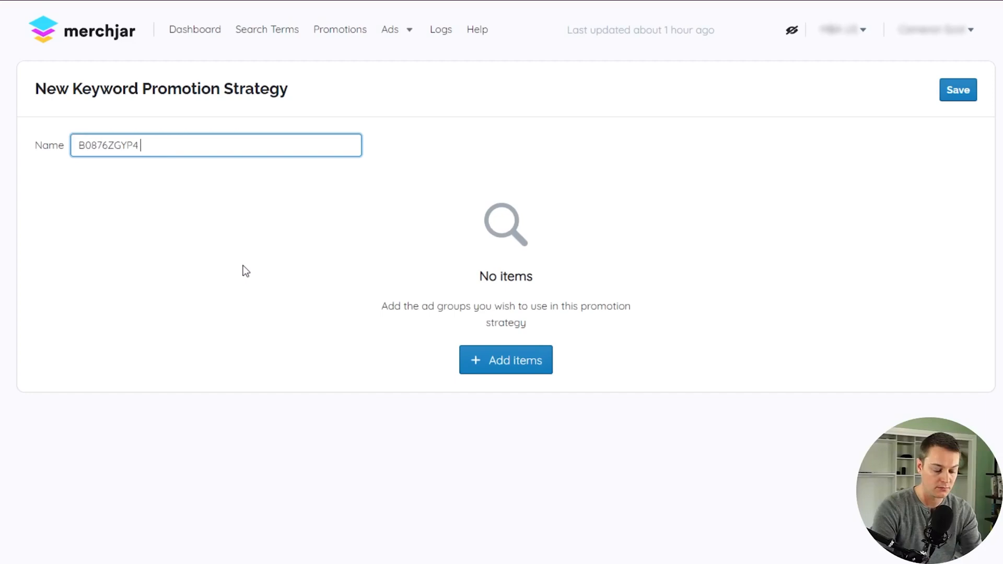
{"action": "type", "text": "Cat Tree 2"}
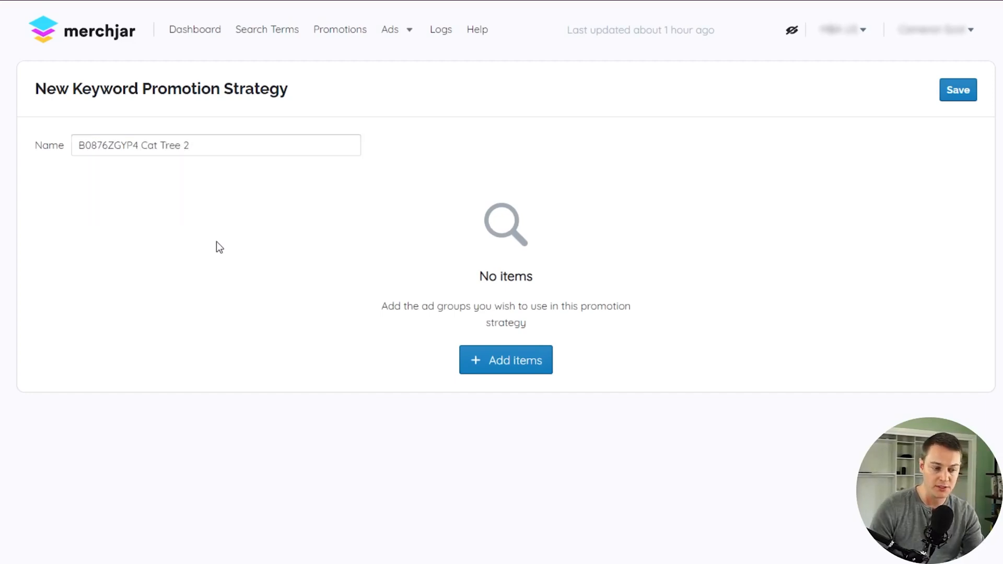
{"action": "mouse_move", "coordinate": [525, 391]}
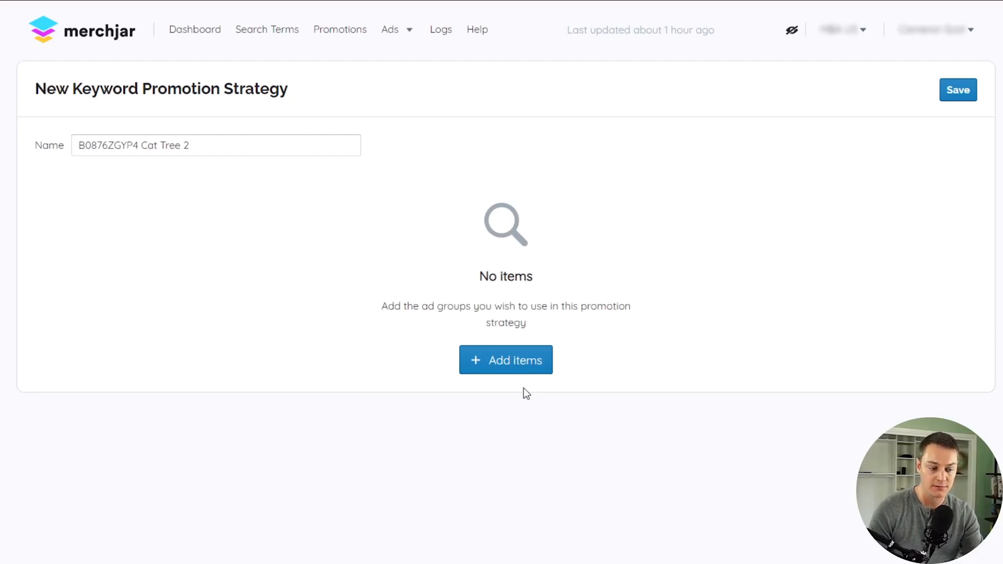
{"action": "mouse_move", "coordinate": [506, 361]}
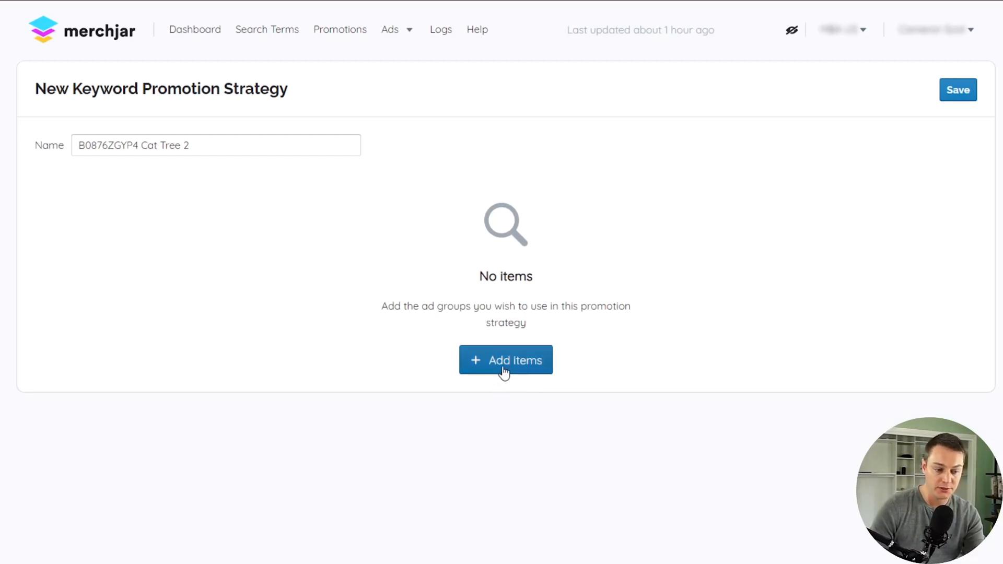
- Search B0876ZGYP4 and add the Auto, Testing Broad and Performance Exact ad groups
{"action": "left_click", "coordinate": [506, 360]}
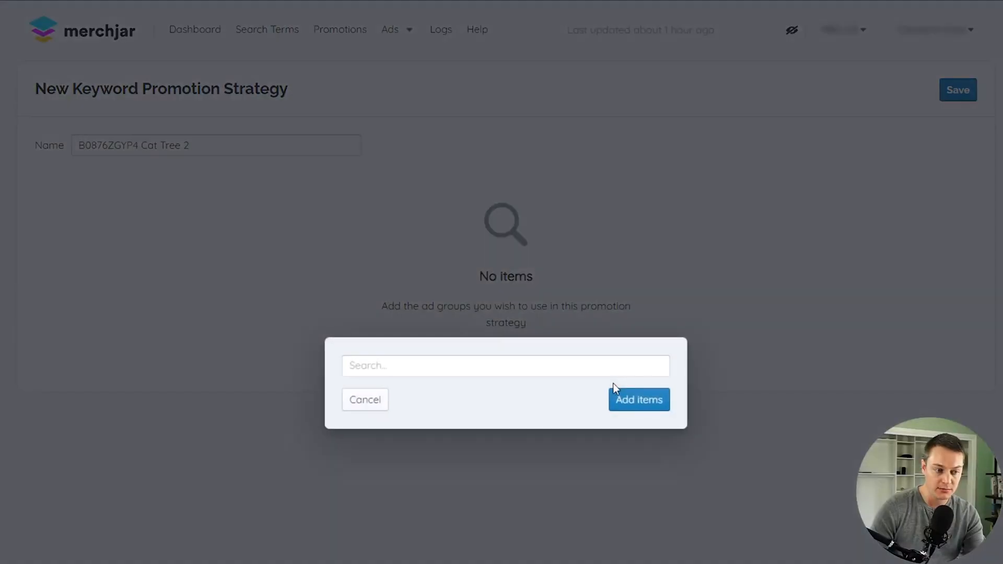
{"action": "mouse_move", "coordinate": [475, 397]}
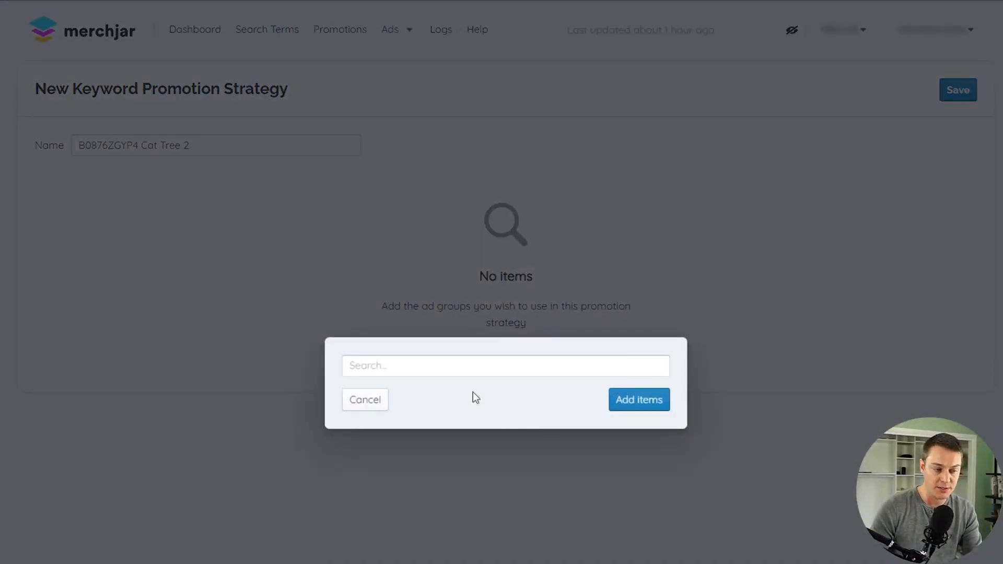
{"action": "left_click", "coordinate": [506, 365]}
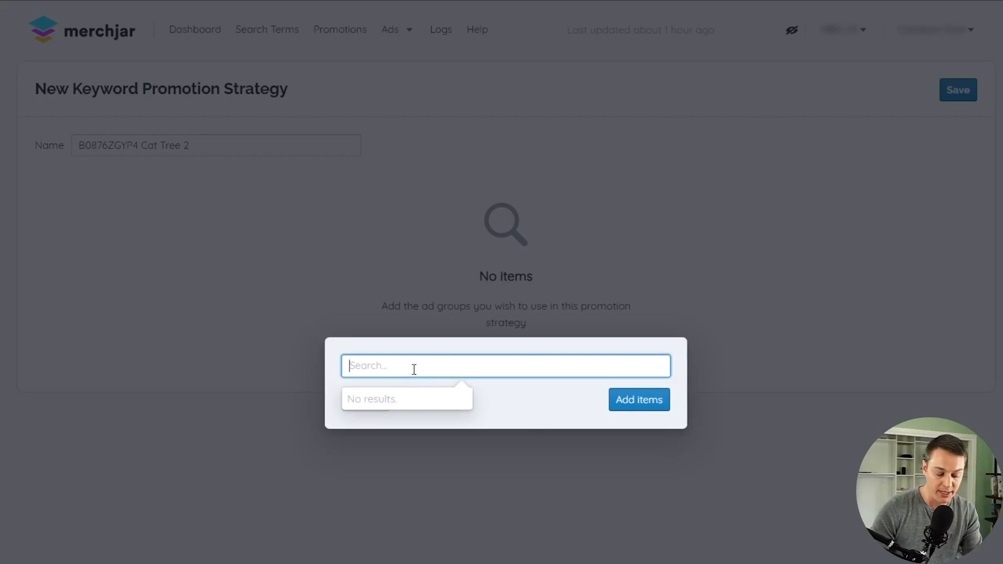
{"action": "type", "text": "B0876ZGYP4"}
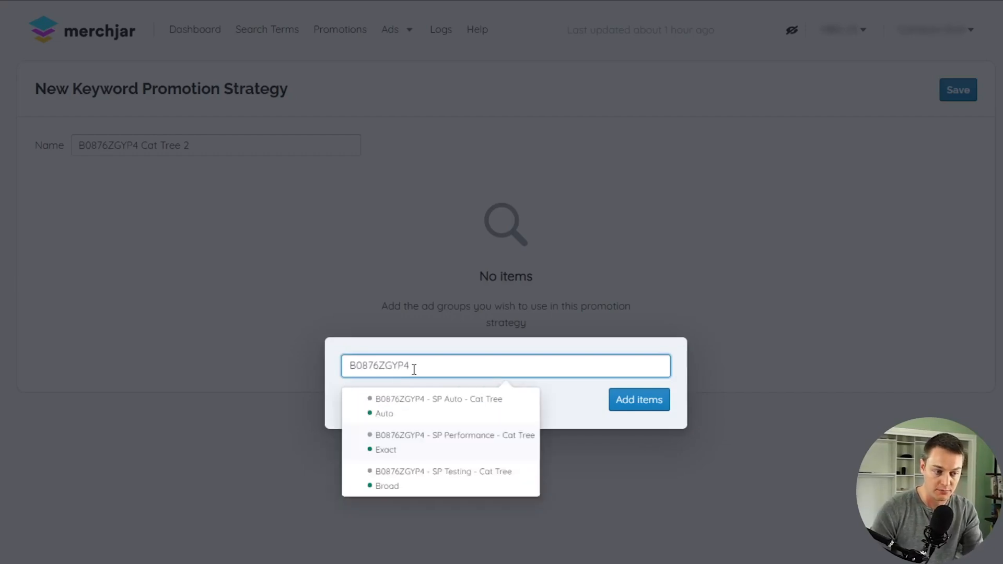
{"action": "mouse_move", "coordinate": [422, 430]}
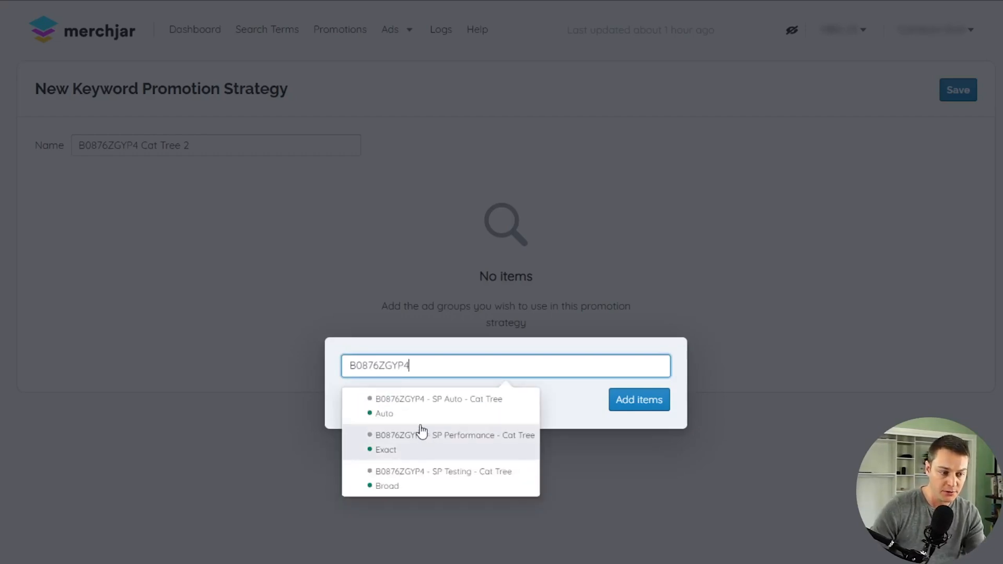
{"action": "left_click", "coordinate": [440, 441]}
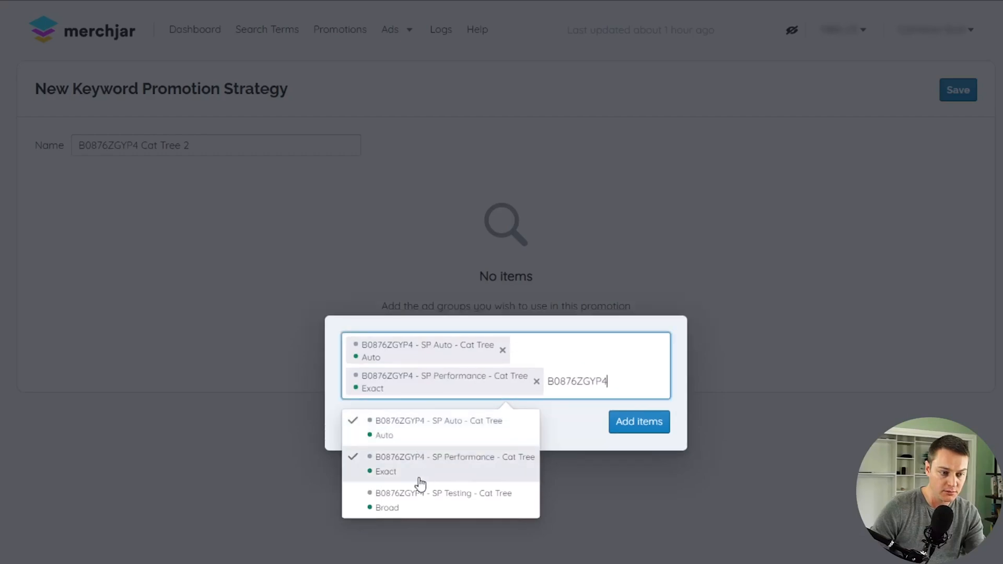
{"action": "left_click", "coordinate": [440, 501]}
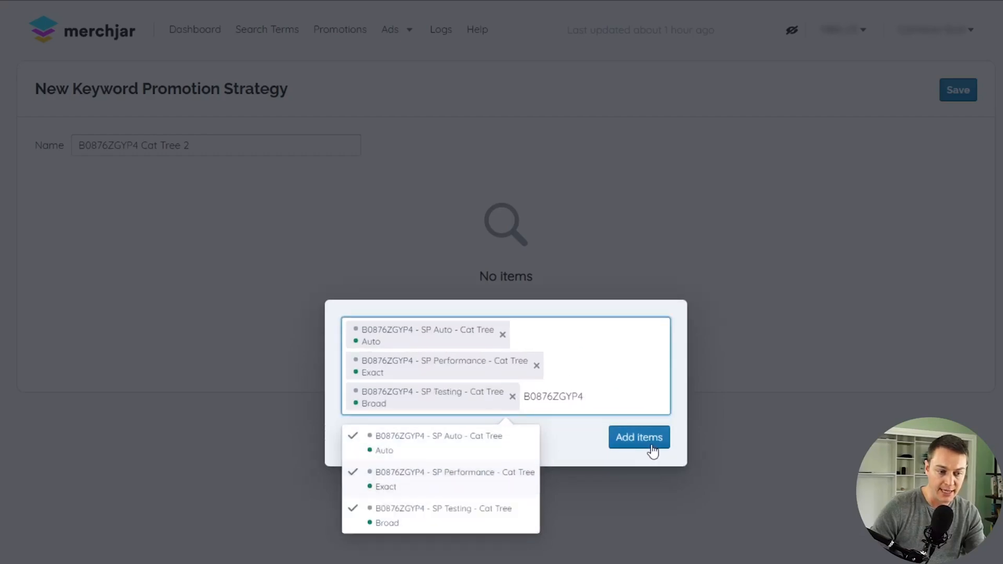
{"action": "left_click", "coordinate": [638, 437]}
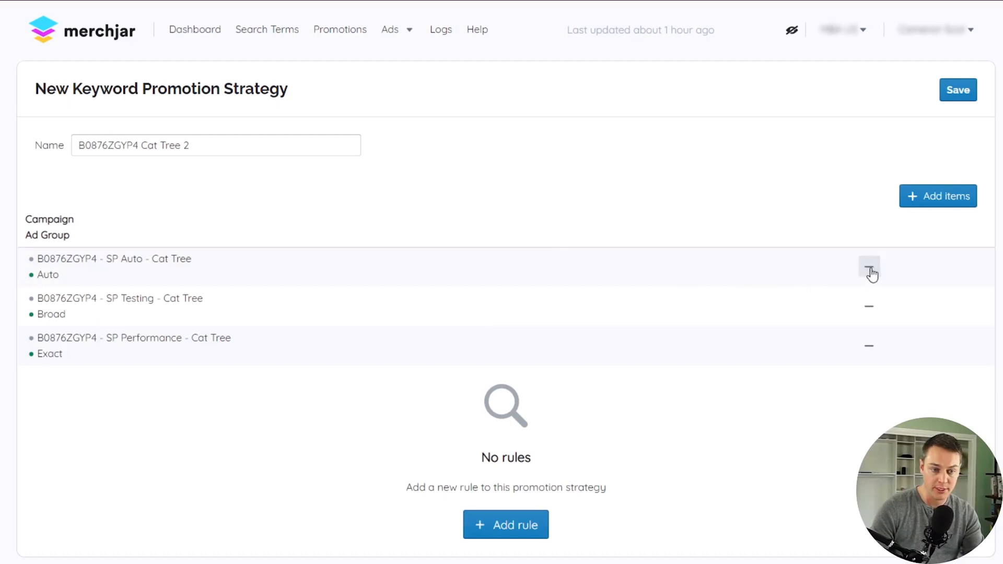
{"action": "mouse_move", "coordinate": [758, 262]}
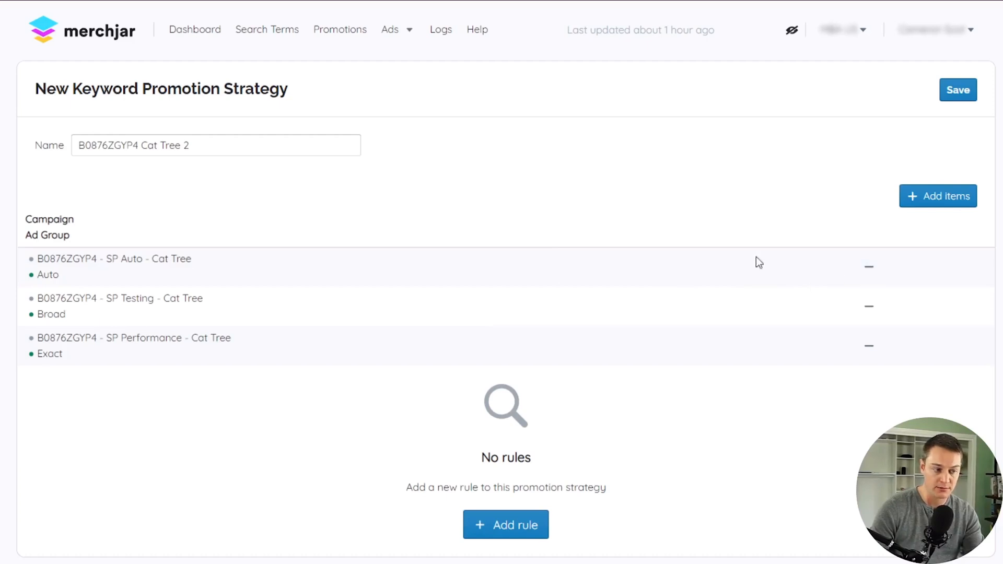
{"action": "mouse_move", "coordinate": [326, 482]}
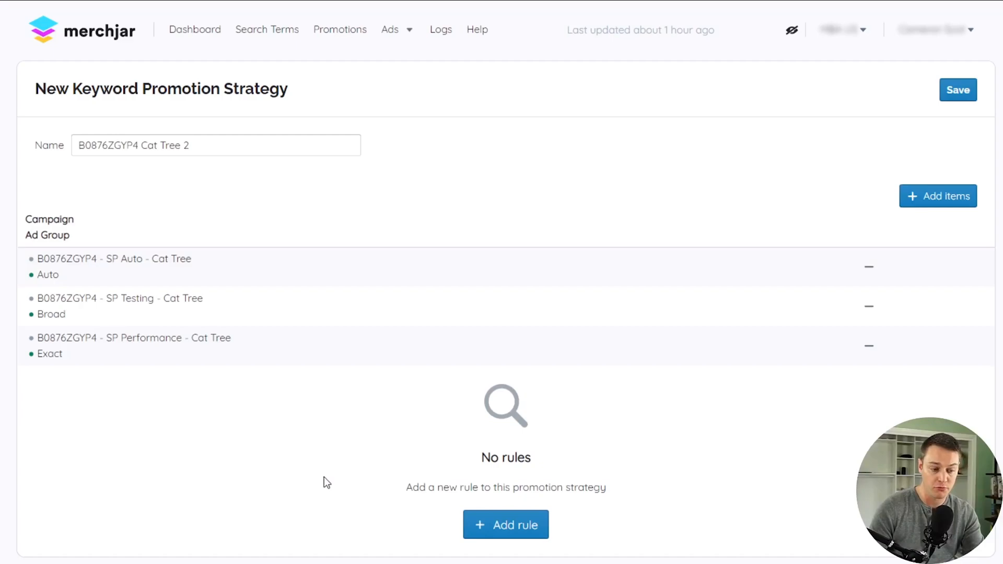
- Add a new rule and name it 'Keyword Promotion'
{"action": "left_click", "coordinate": [506, 525]}
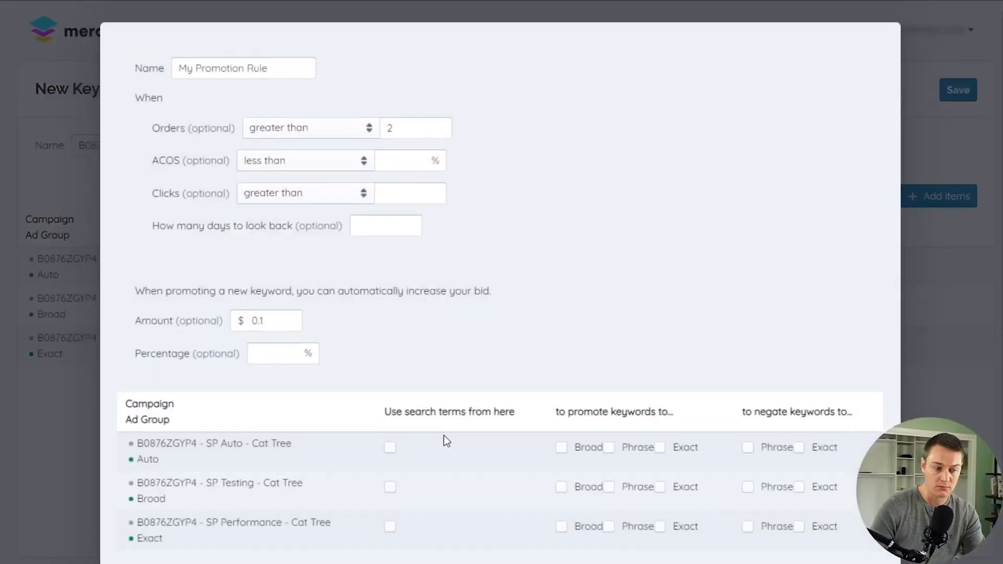
{"action": "mouse_move", "coordinate": [295, 96]}
{"action": "type", "text": "Keyword"}
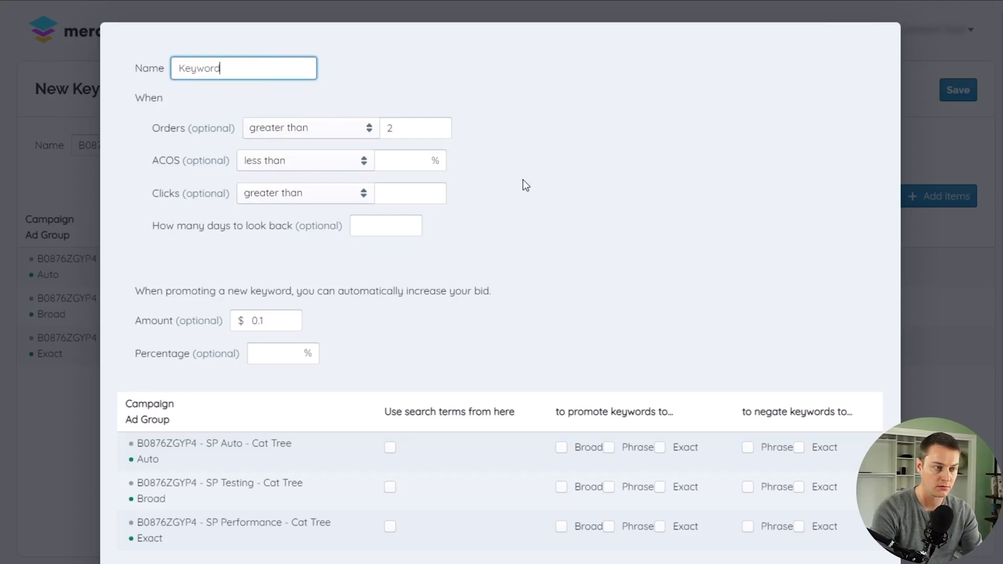
{"action": "type", "text": "Promotion"}
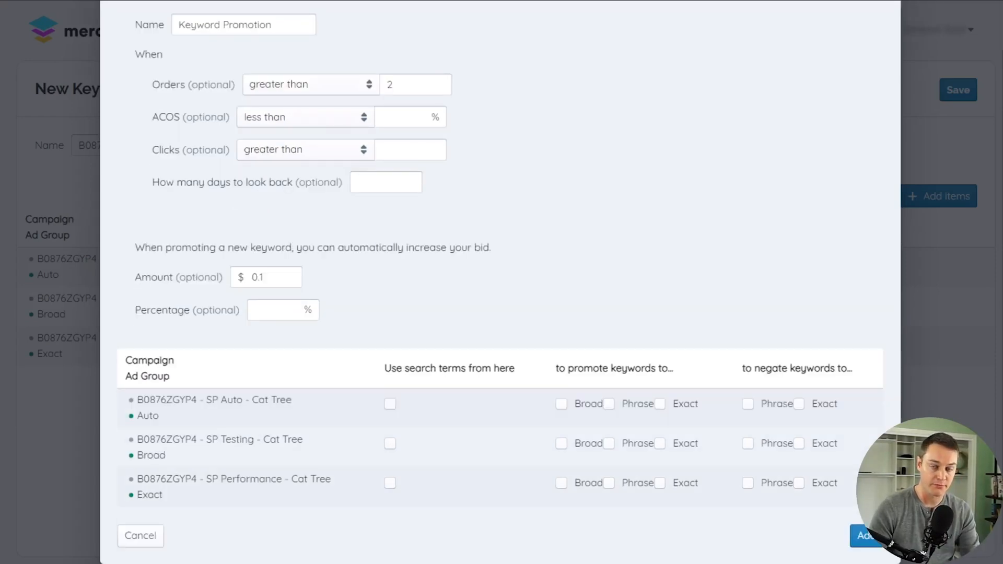
{"action": "mouse_move", "coordinate": [181, 402]}
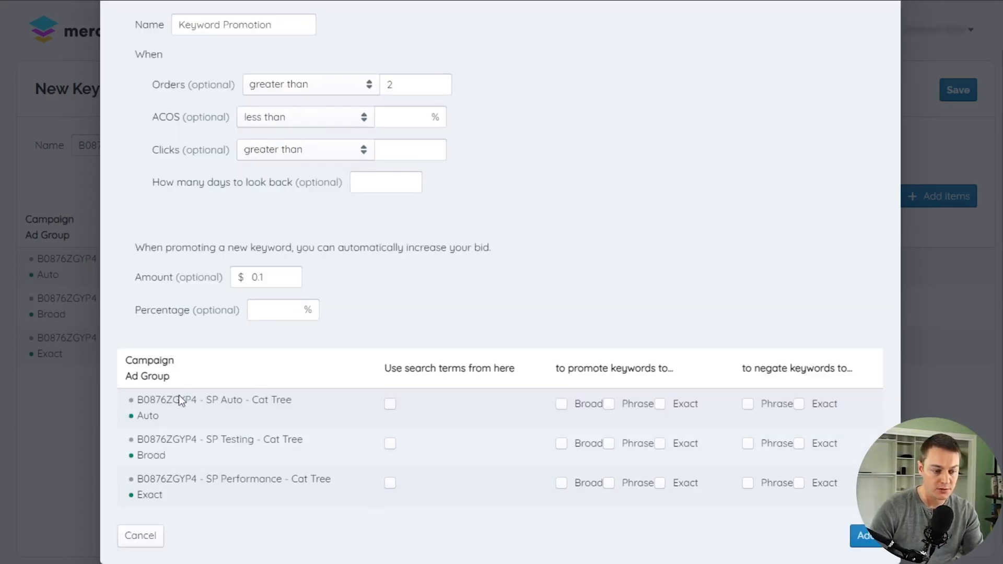
{"action": "mouse_move", "coordinate": [410, 405]}
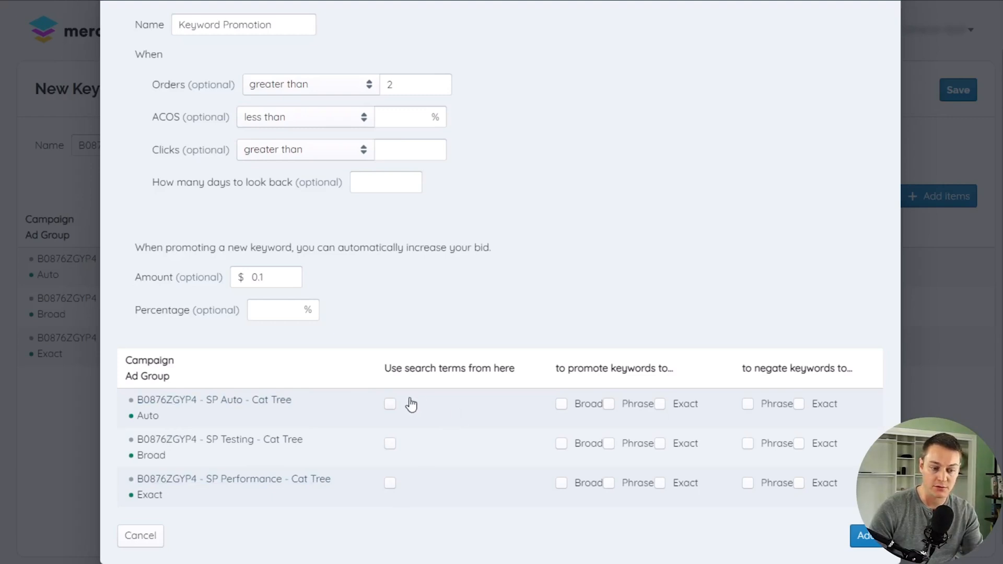
{"action": "mouse_move", "coordinate": [230, 209]}
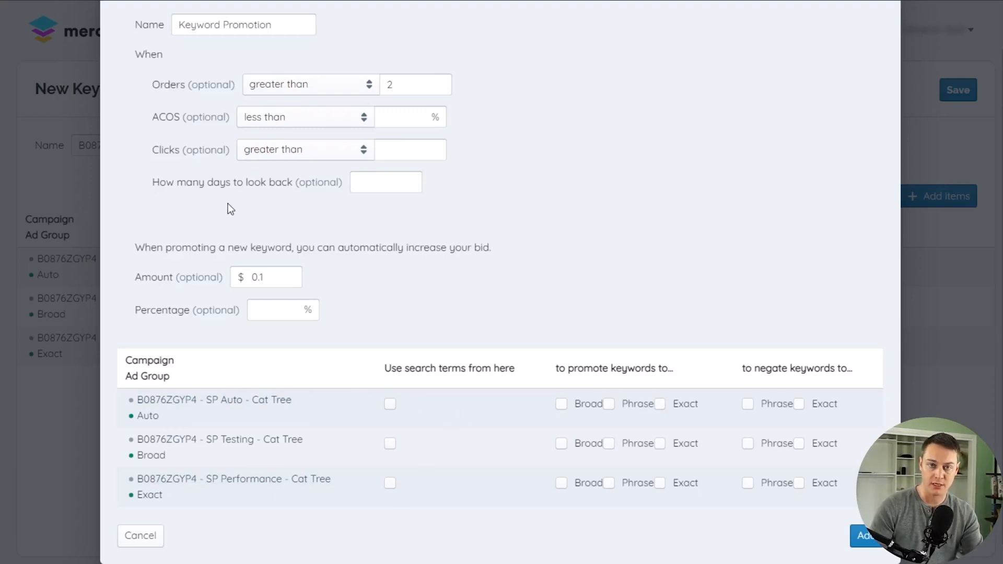
{"action": "mouse_move", "coordinate": [303, 227]}
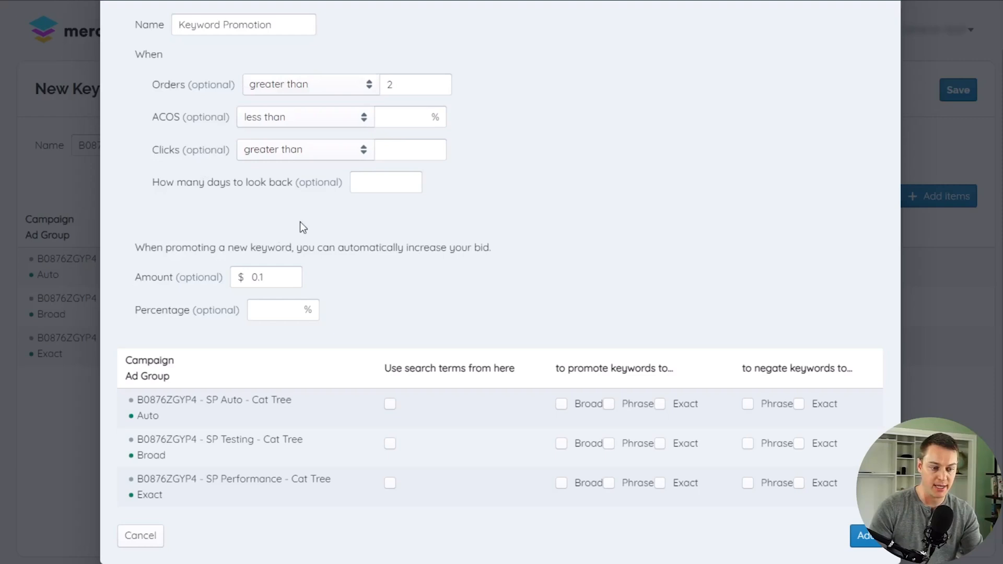
{"action": "mouse_move", "coordinate": [195, 198]}
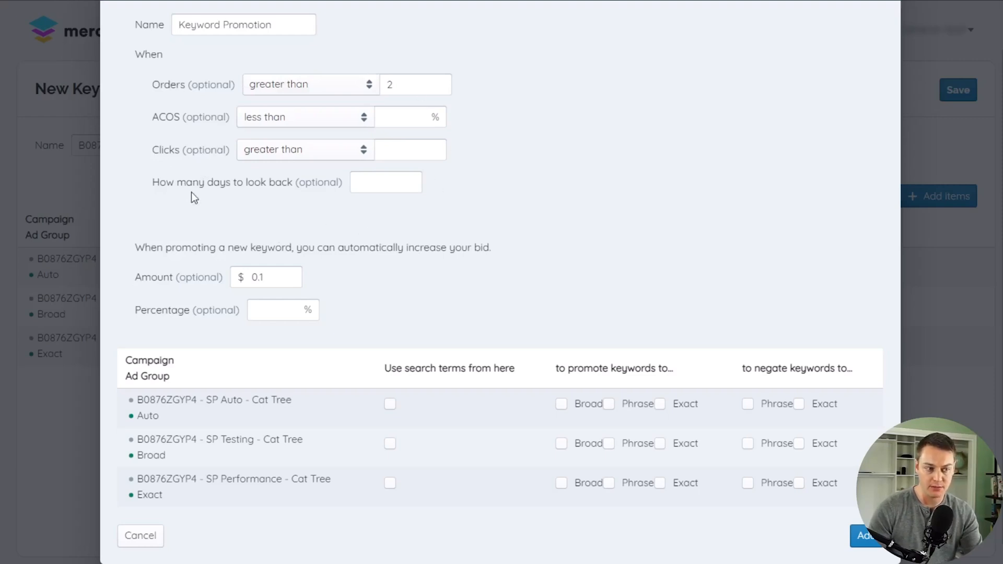
{"action": "mouse_move", "coordinate": [807, 387]}
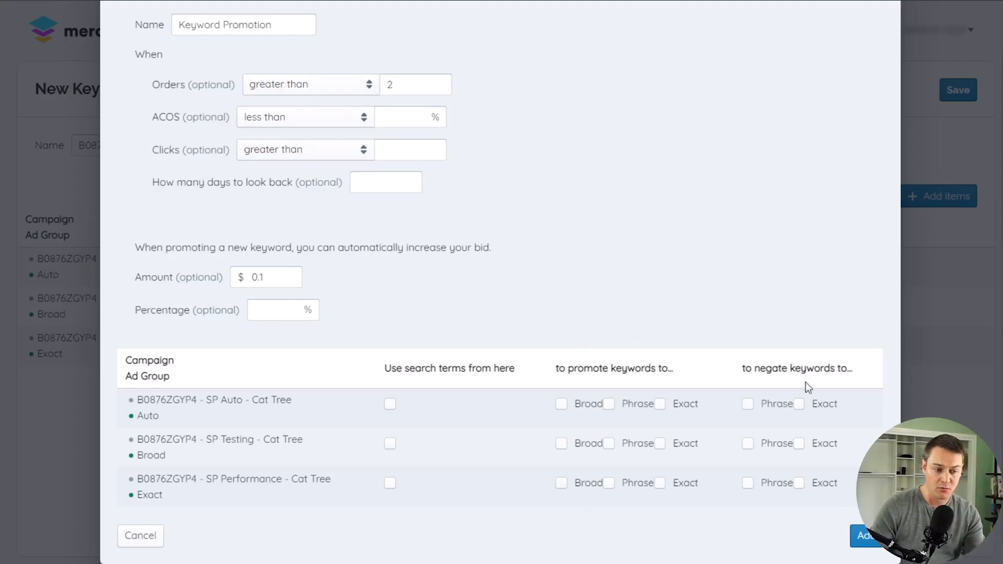
{"action": "mouse_move", "coordinate": [608, 396]}
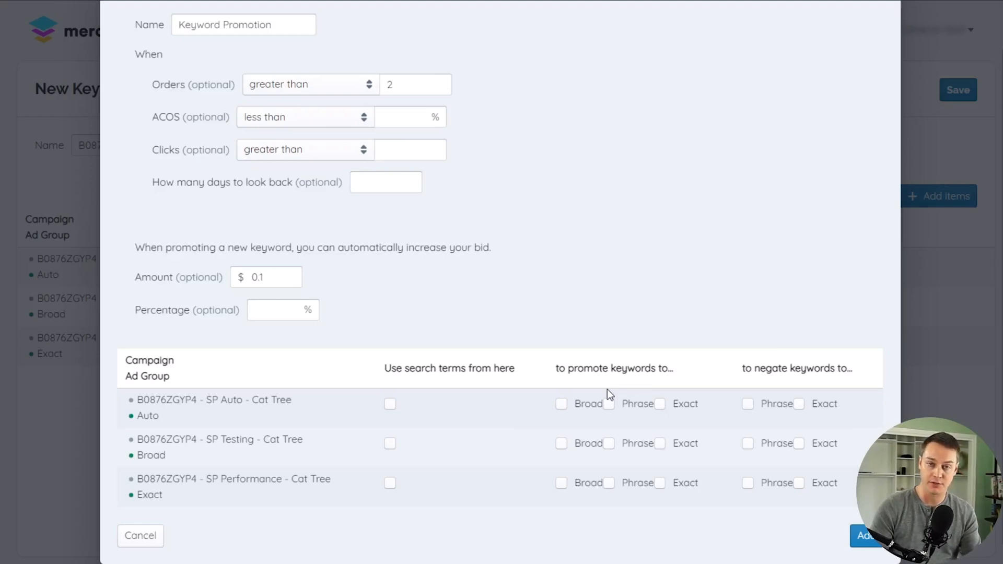
{"action": "mouse_move", "coordinate": [448, 501]}
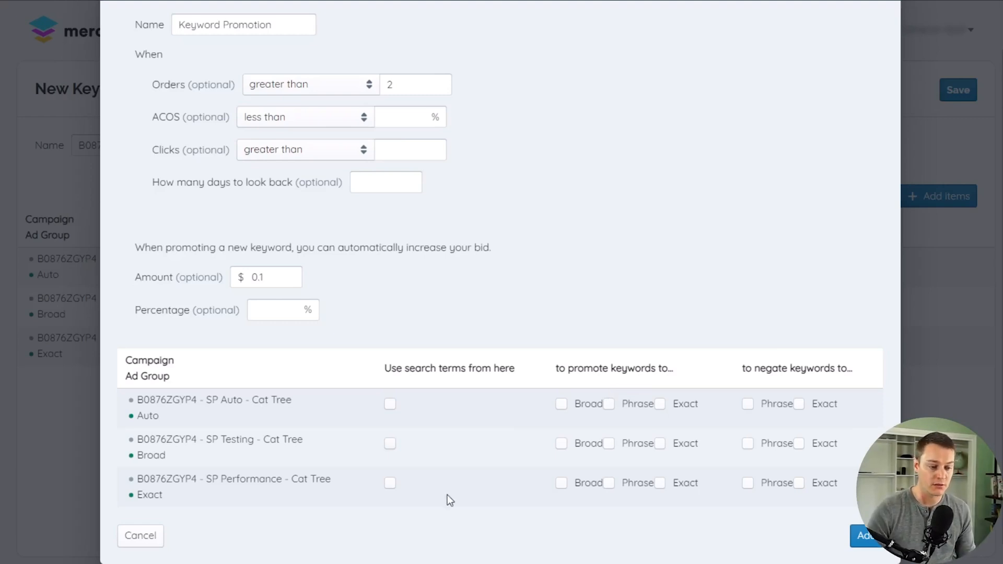
{"action": "mouse_move", "coordinate": [391, 519]}
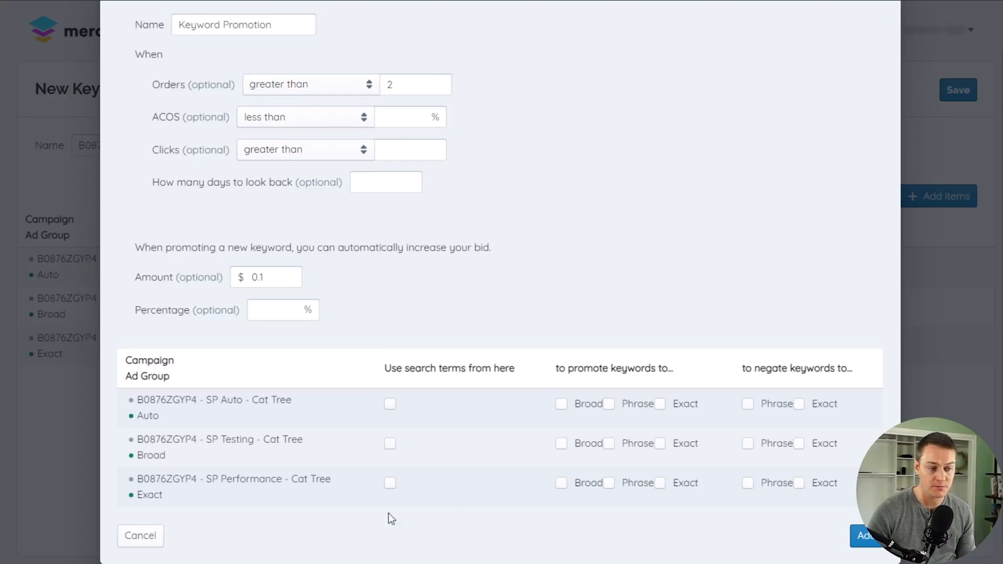
{"action": "mouse_move", "coordinate": [323, 426]}
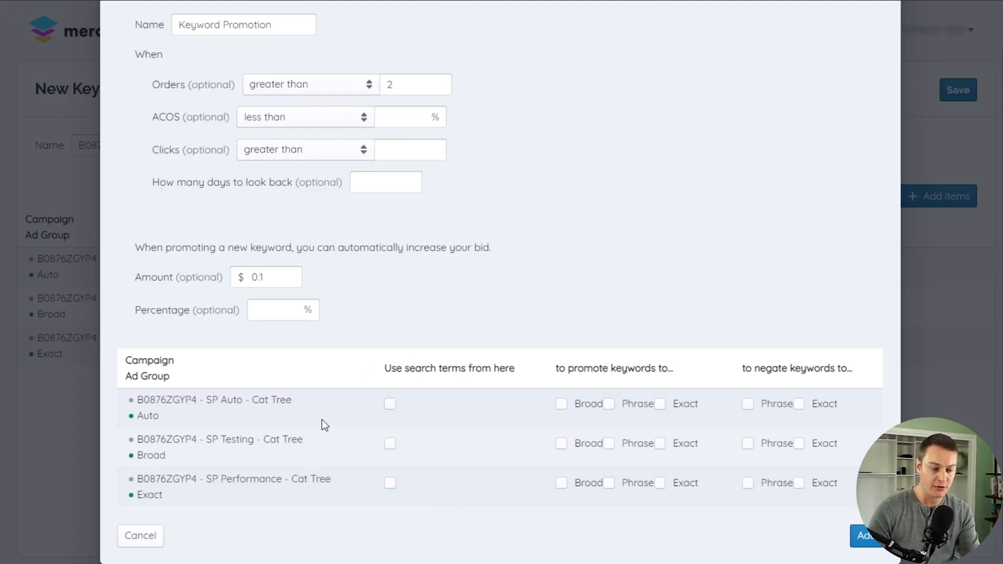
{"action": "mouse_move", "coordinate": [374, 411]}
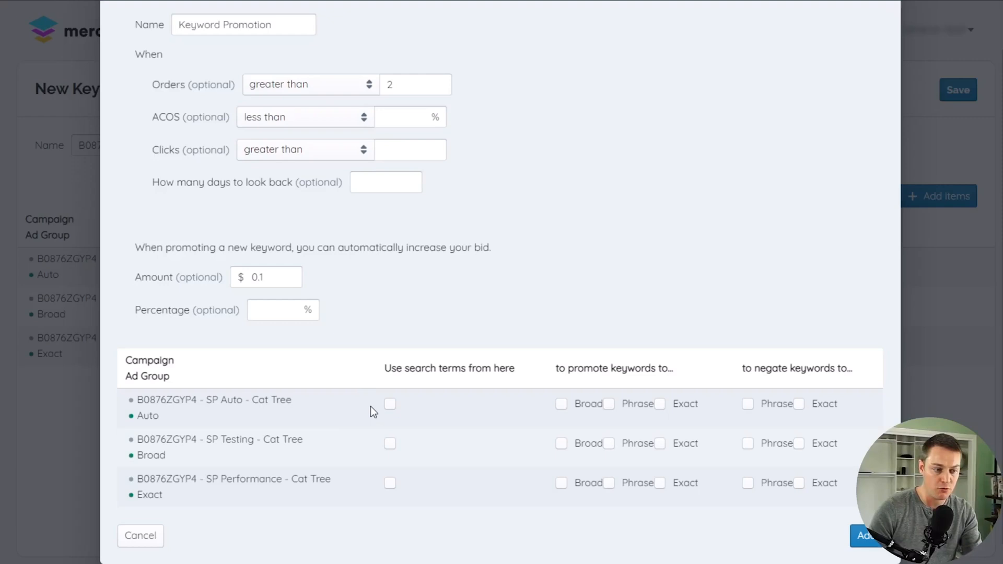
{"action": "left_click", "coordinate": [390, 443]}
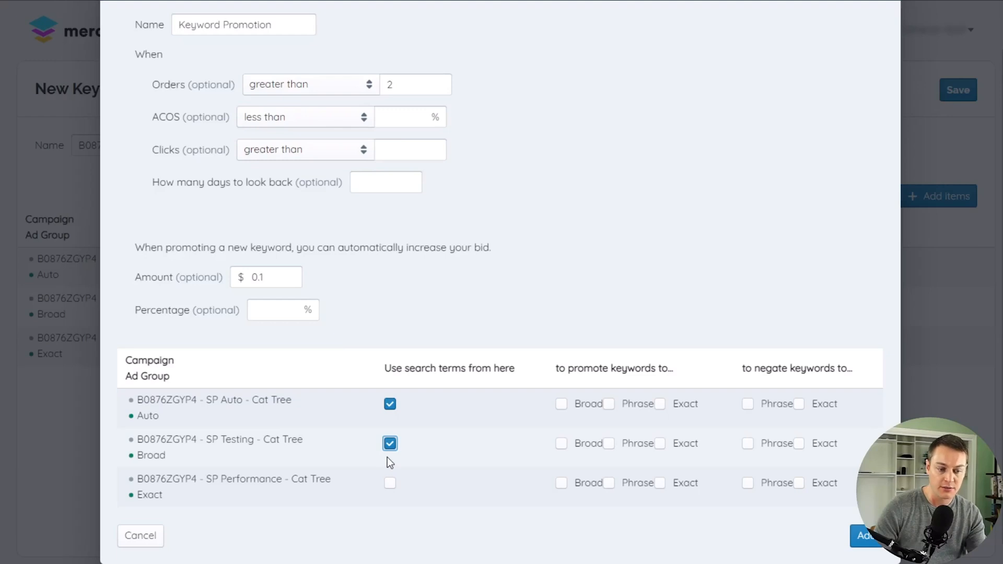
{"action": "left_click", "coordinate": [389, 403]}
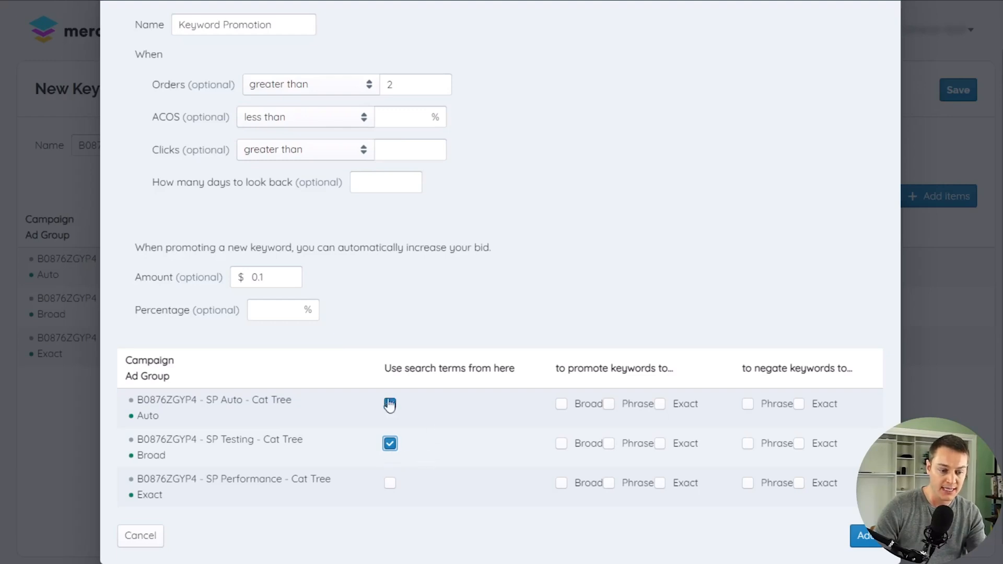
{"action": "left_click", "coordinate": [390, 404]}
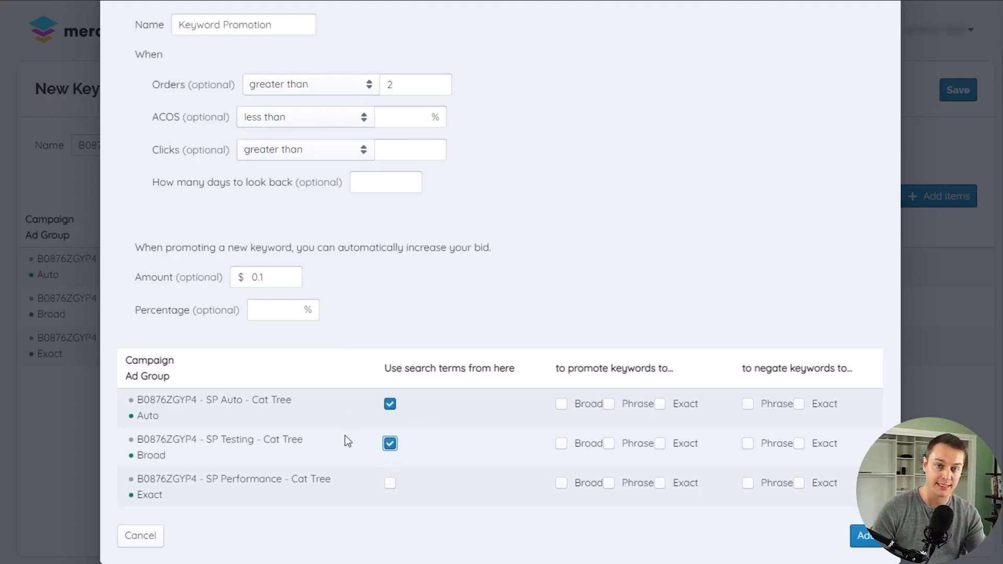
{"action": "mouse_move", "coordinate": [308, 470]}
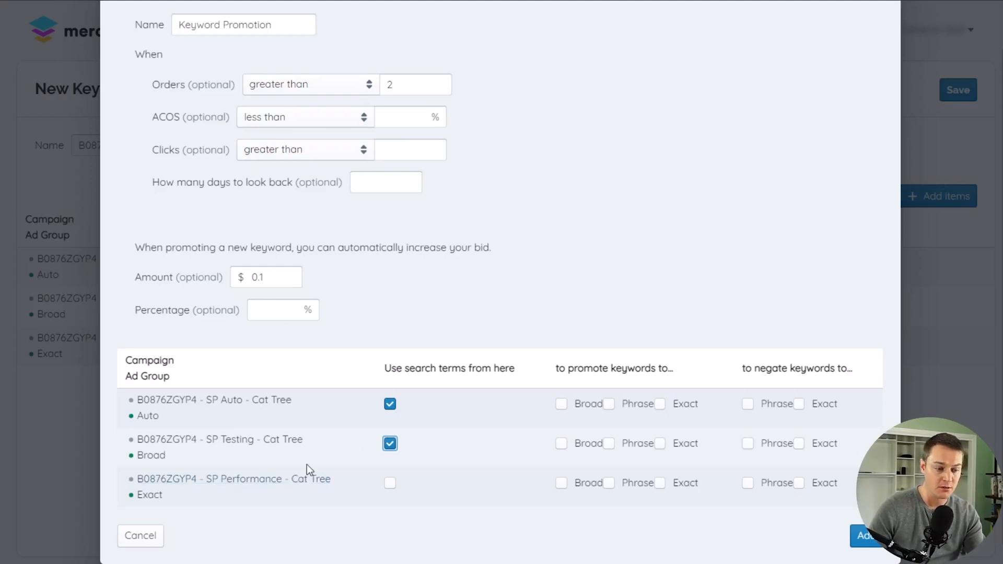
{"action": "mouse_move", "coordinate": [416, 431]}
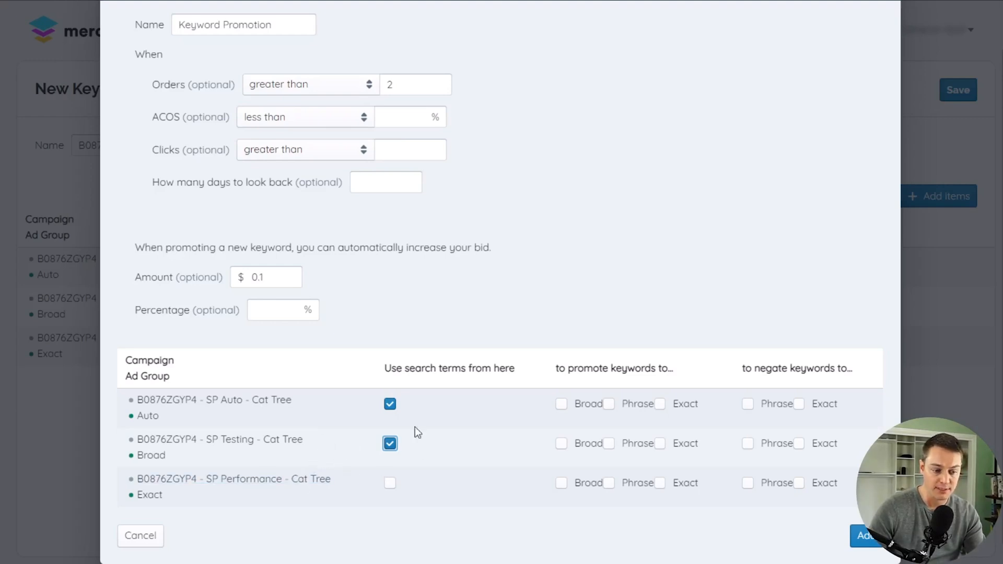
{"action": "mouse_move", "coordinate": [401, 459]}
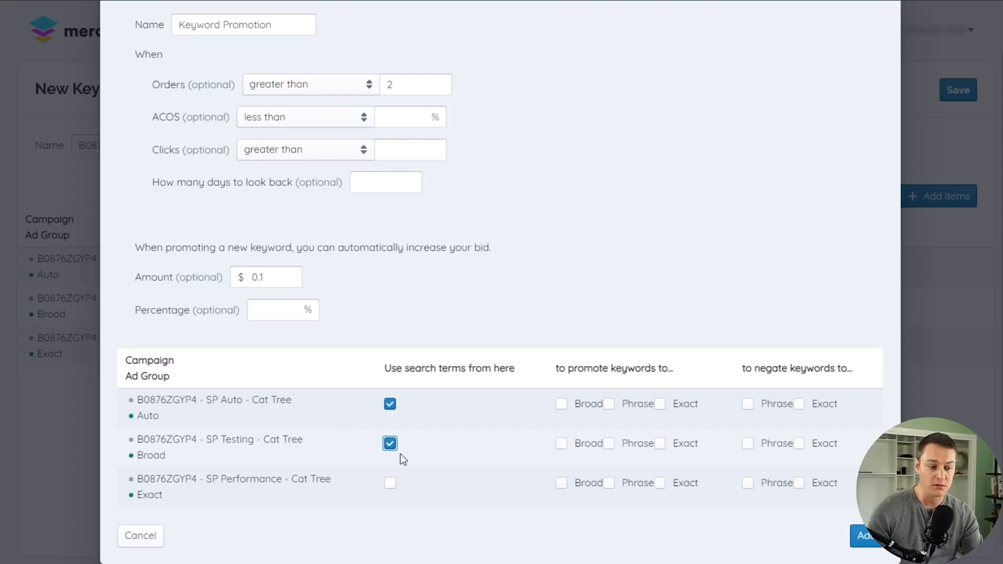
{"action": "mouse_move", "coordinate": [395, 462]}
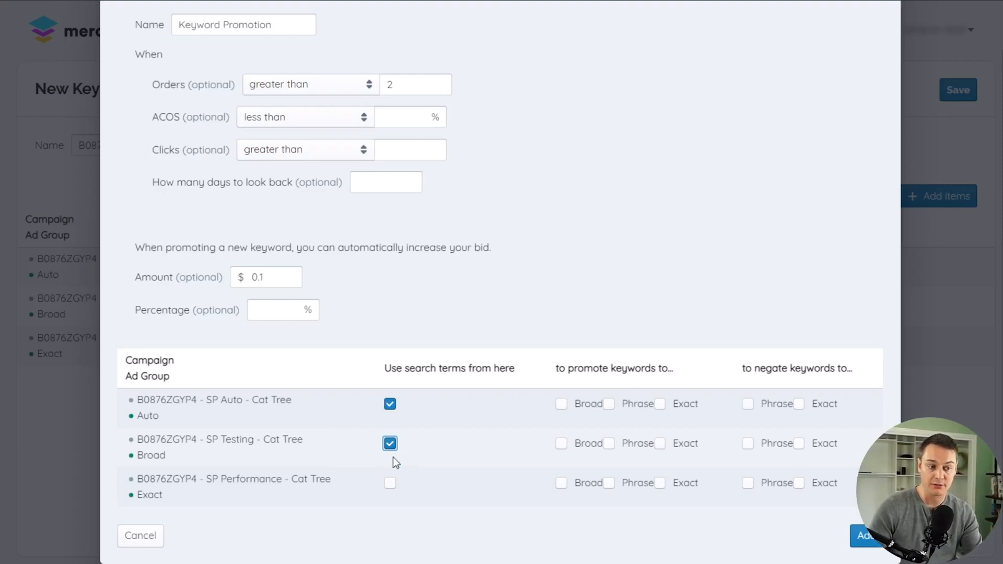
{"action": "mouse_move", "coordinate": [291, 425]}
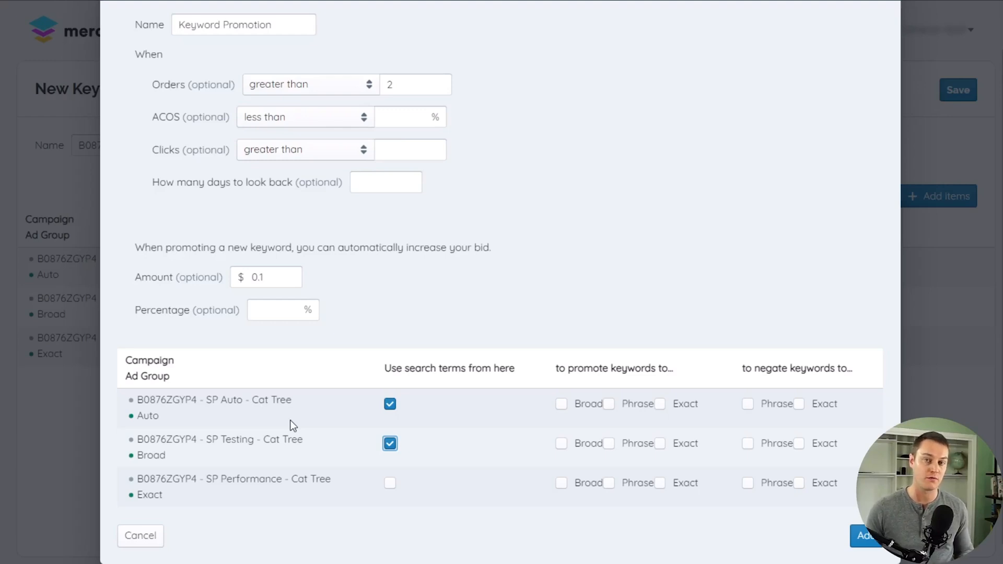
{"action": "mouse_move", "coordinate": [411, 422]}
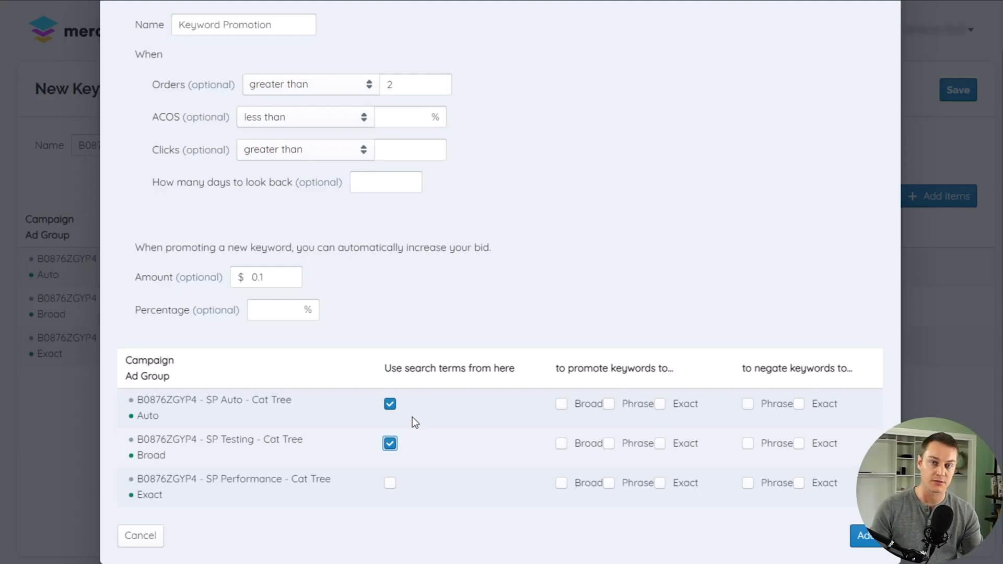
{"action": "mouse_move", "coordinate": [329, 377]}
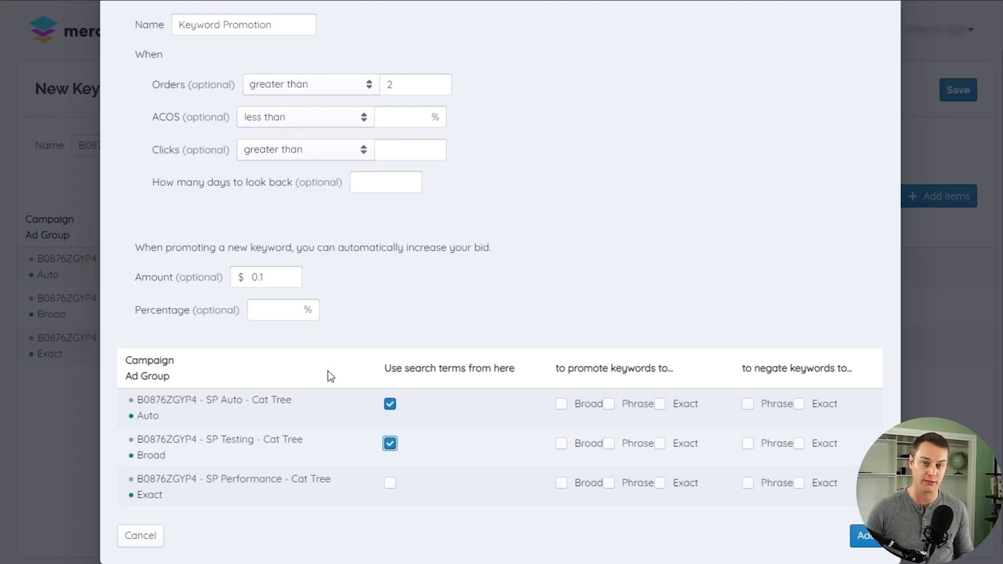
{"action": "mouse_move", "coordinate": [518, 199]}
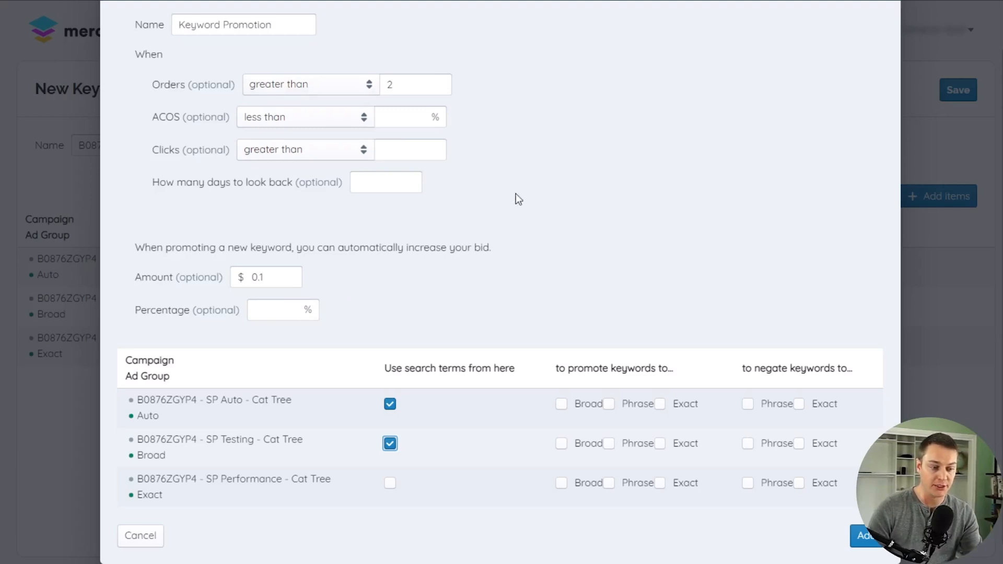
{"action": "mouse_move", "coordinate": [215, 181]}
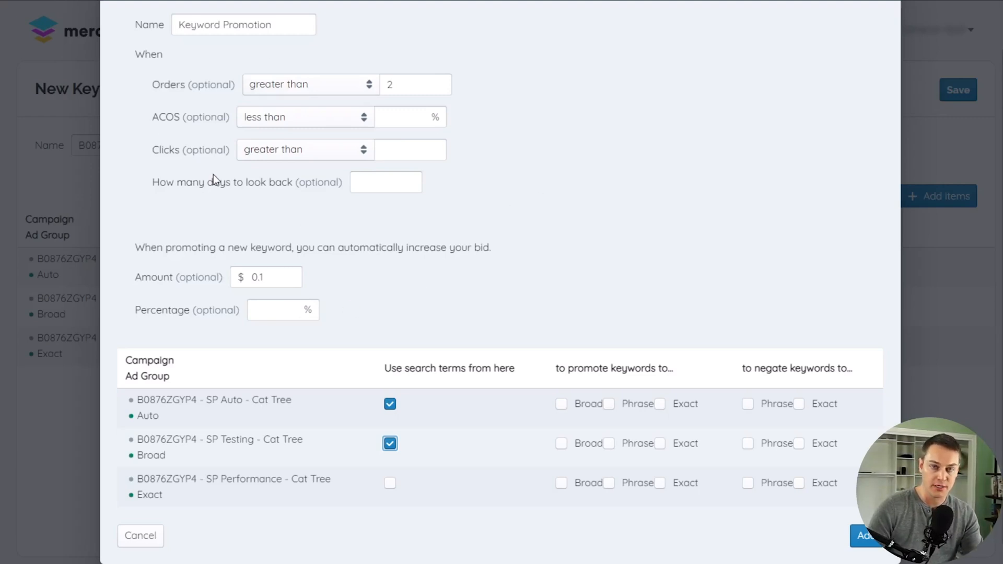
{"action": "mouse_move", "coordinate": [187, 107]}
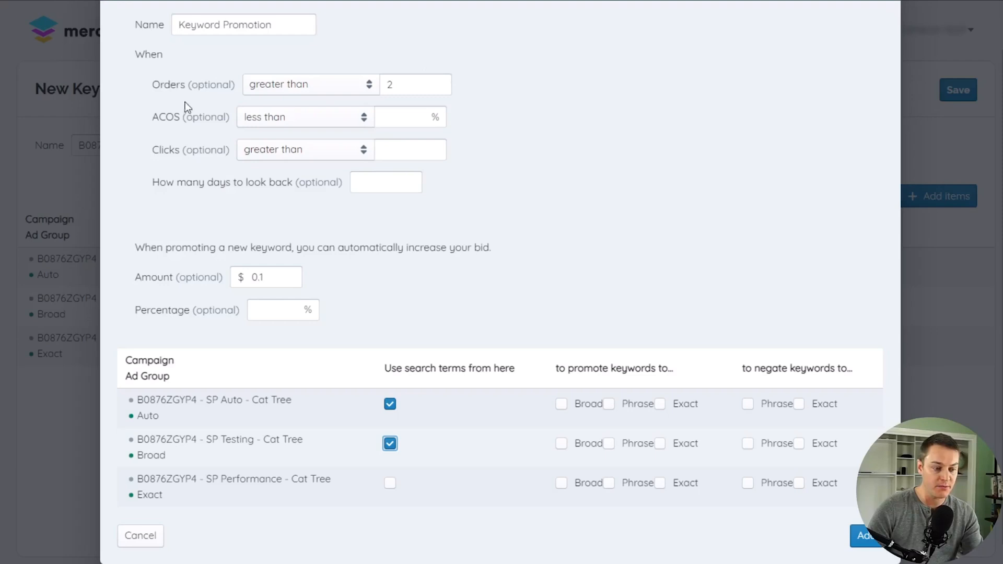
{"action": "mouse_move", "coordinate": [346, 181]}
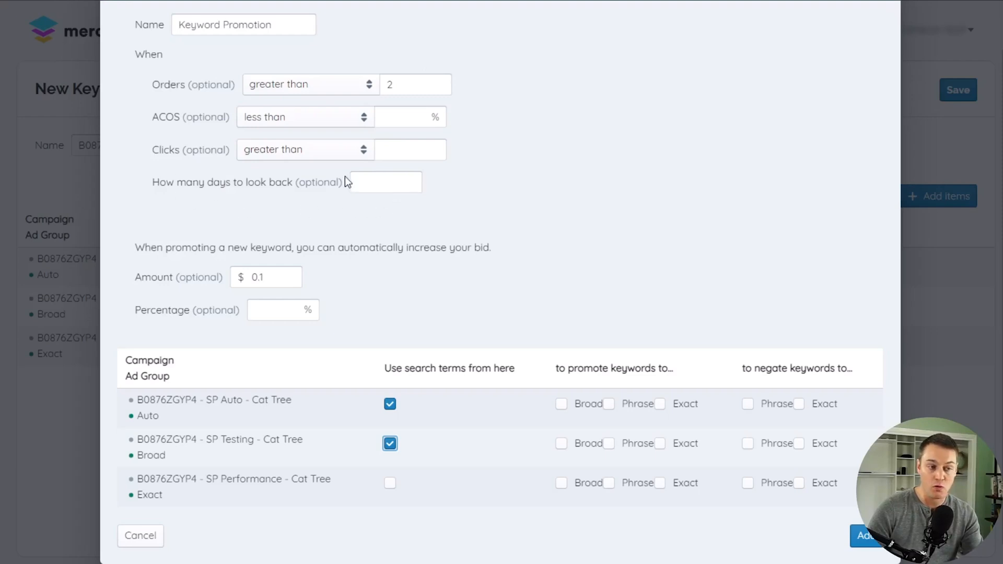
{"action": "mouse_move", "coordinate": [186, 196]}
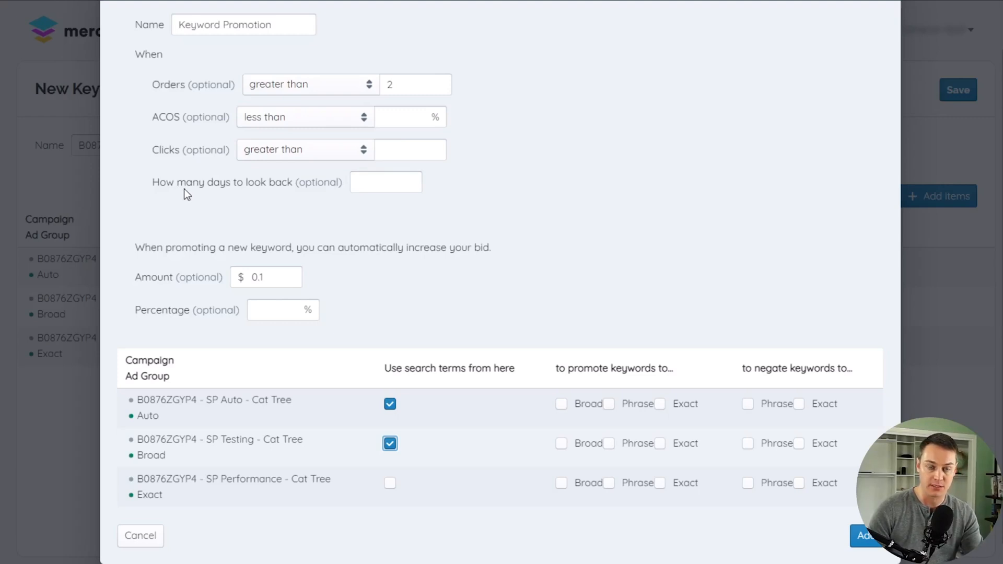
{"action": "mouse_move", "coordinate": [449, 101]}
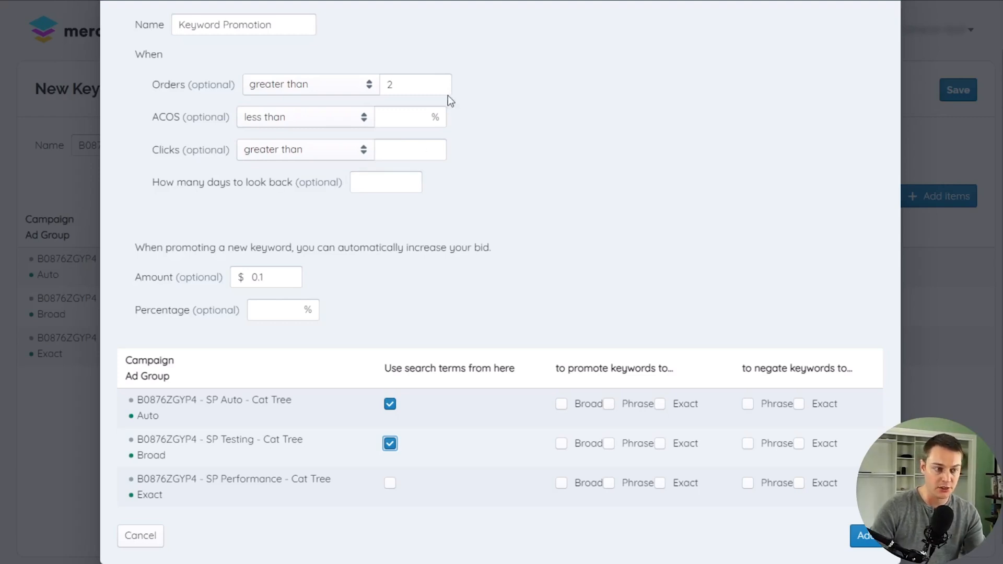
{"action": "mouse_move", "coordinate": [249, 218]}
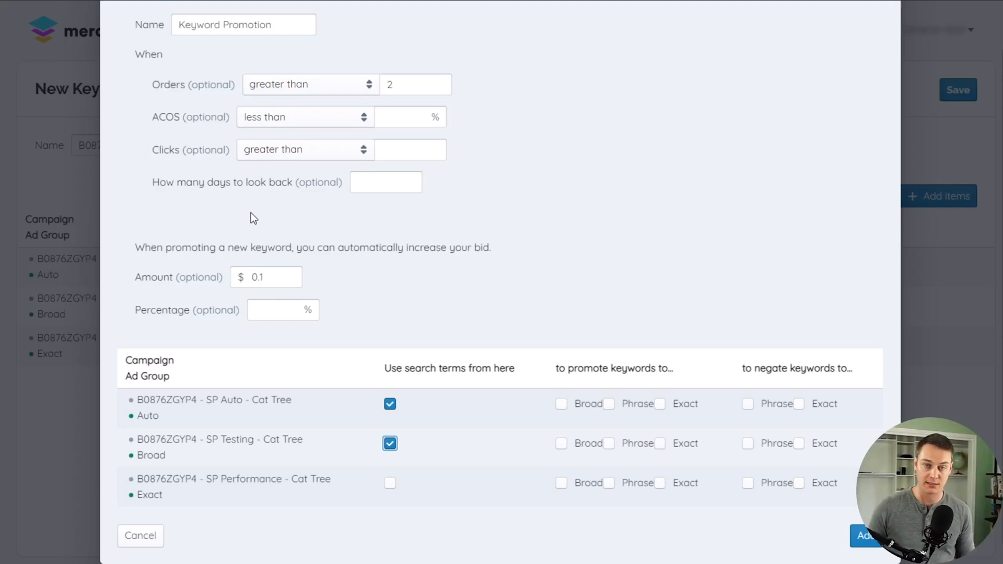
{"action": "mouse_move", "coordinate": [671, 395]}
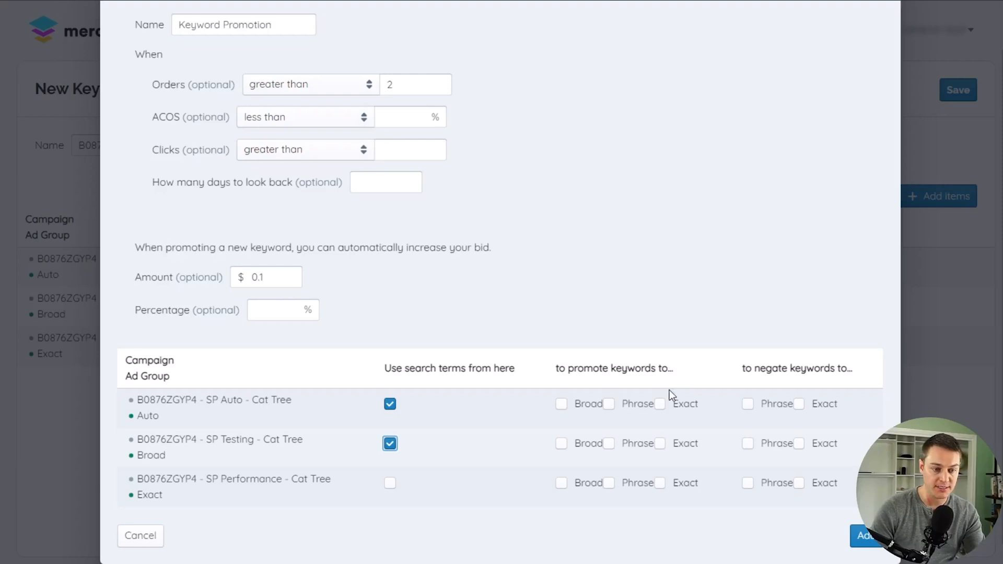
{"action": "mouse_move", "coordinate": [802, 390]}
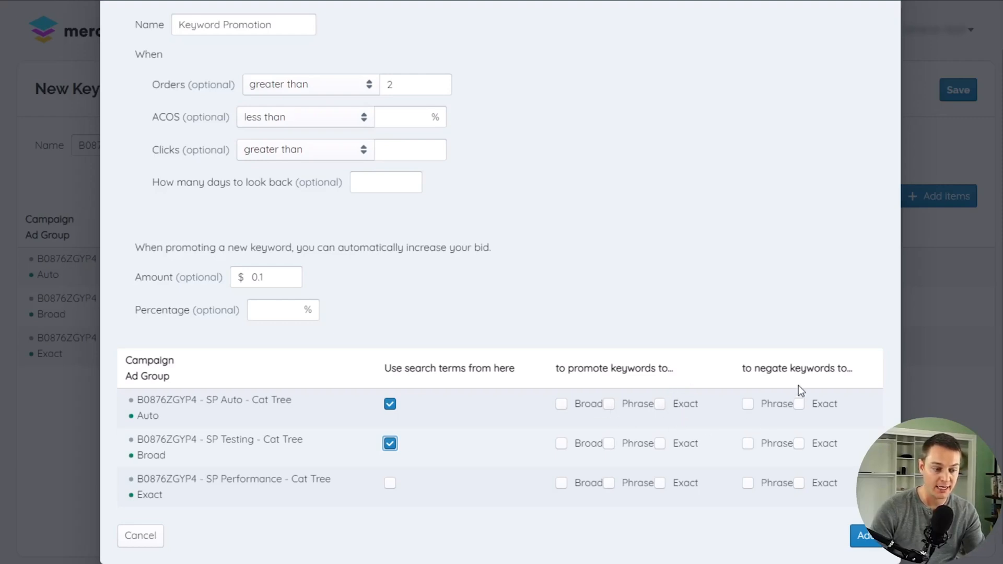
{"action": "mouse_move", "coordinate": [855, 425]}
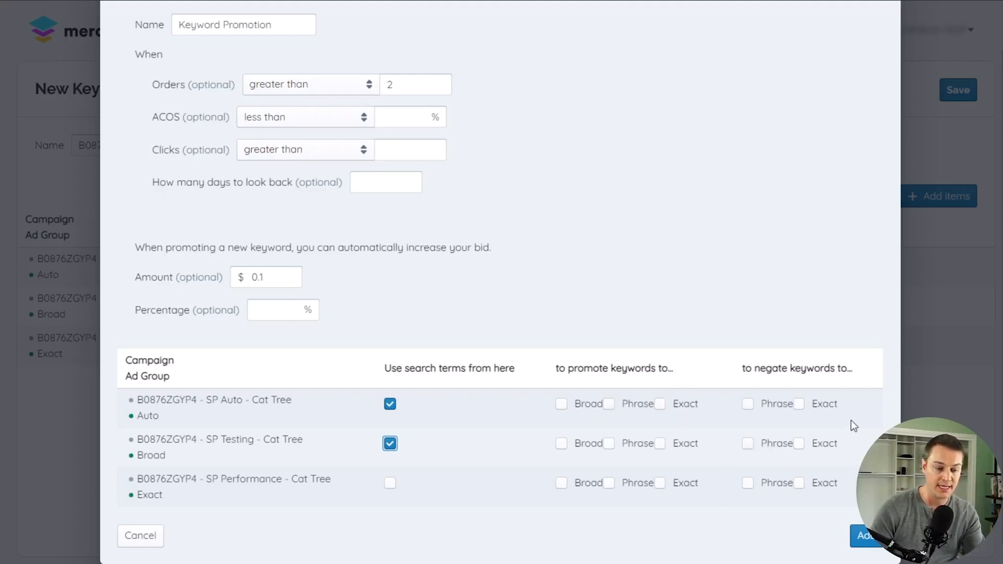
{"action": "mouse_move", "coordinate": [748, 528]}
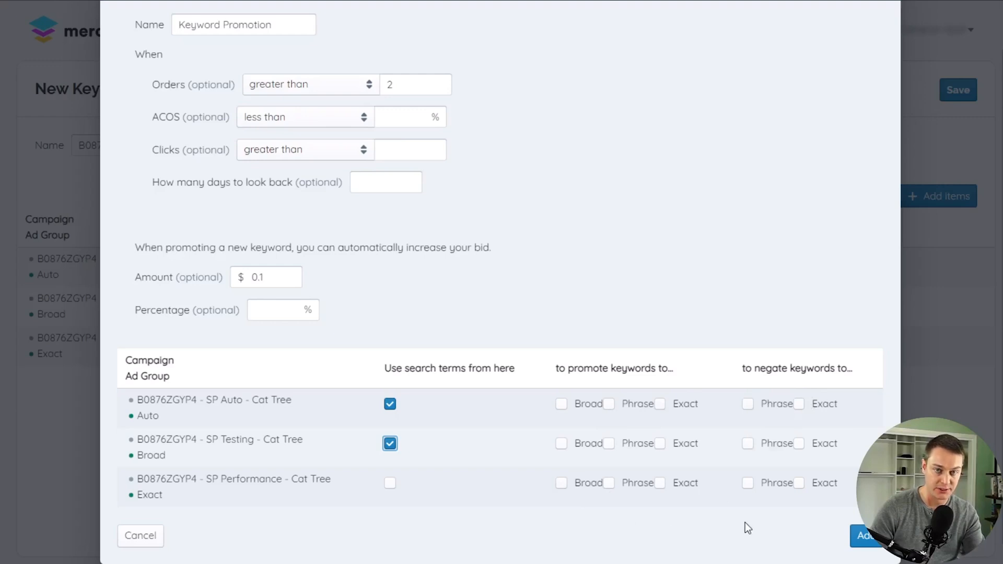
{"action": "mouse_move", "coordinate": [240, 225]}
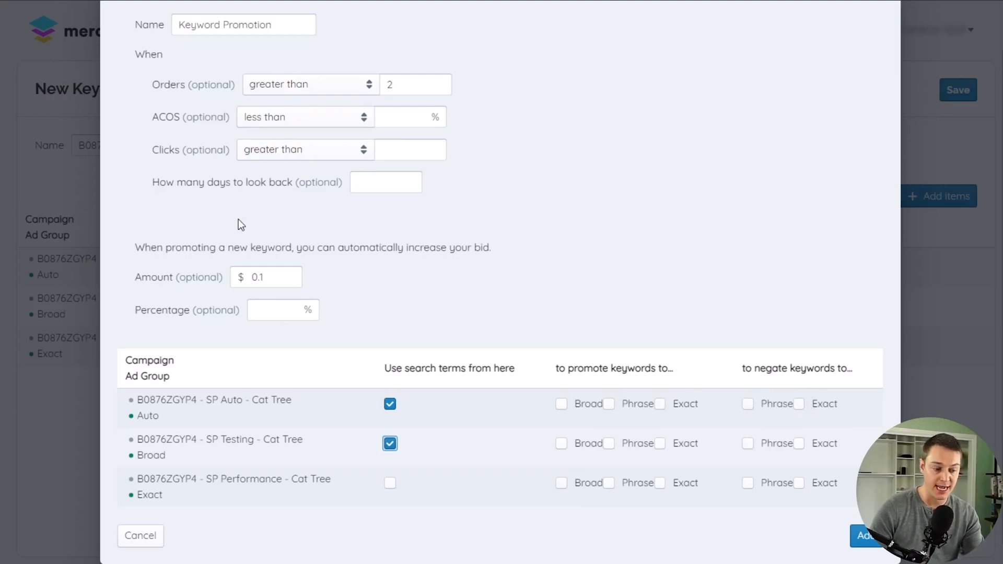
{"action": "mouse_move", "coordinate": [250, 194]}
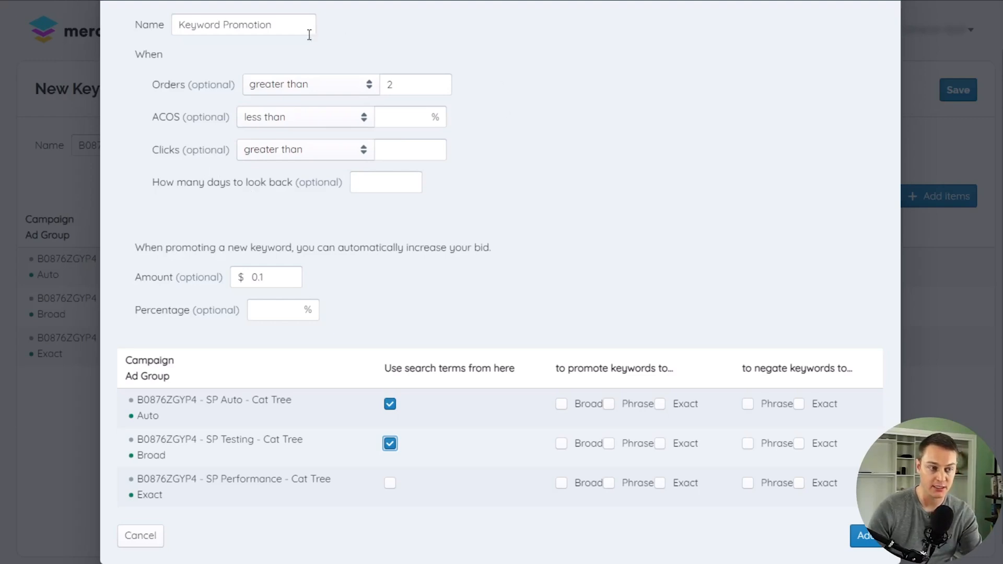
{"action": "mouse_move", "coordinate": [344, 221]}
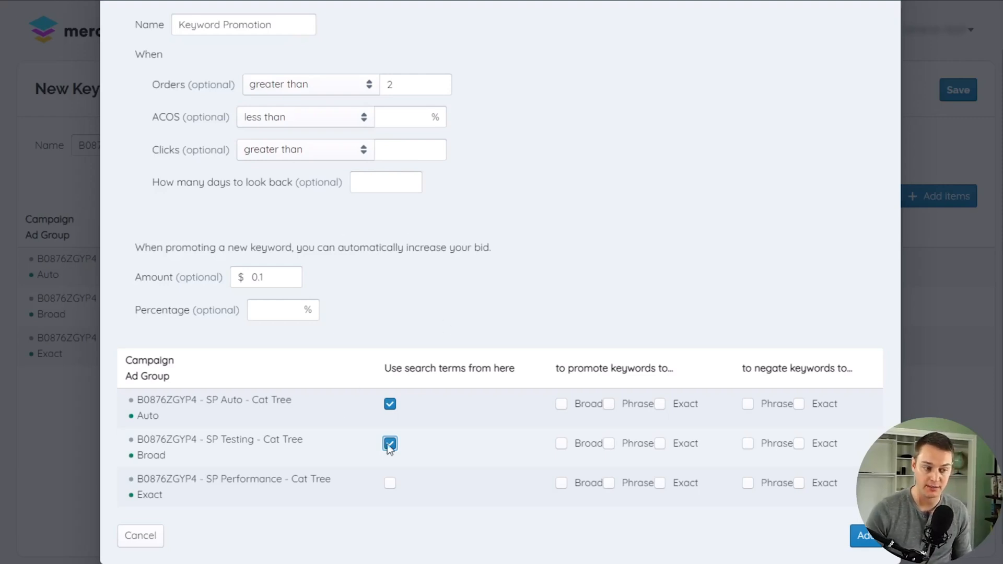
{"action": "left_click", "coordinate": [390, 444]}
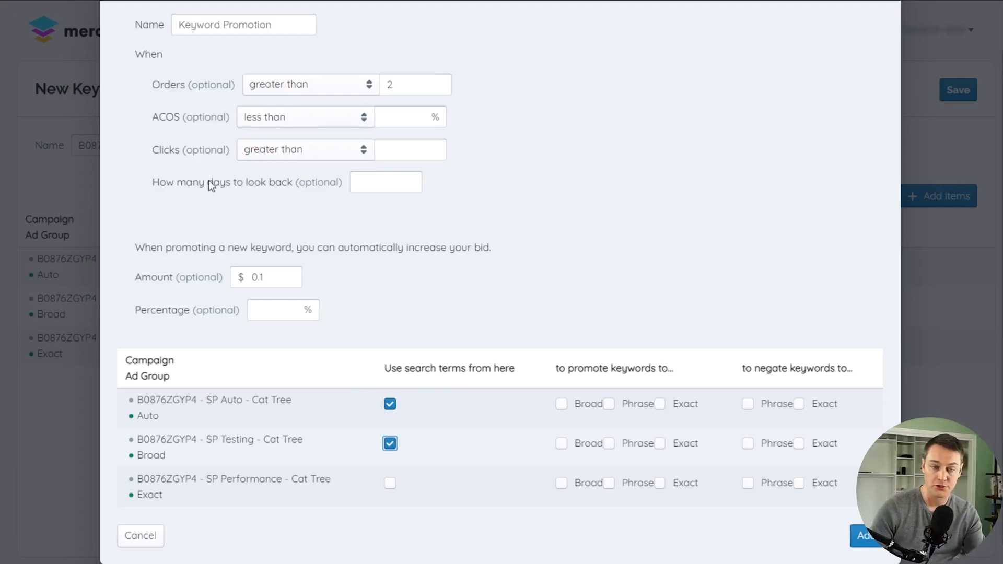
{"action": "mouse_move", "coordinate": [196, 108]}
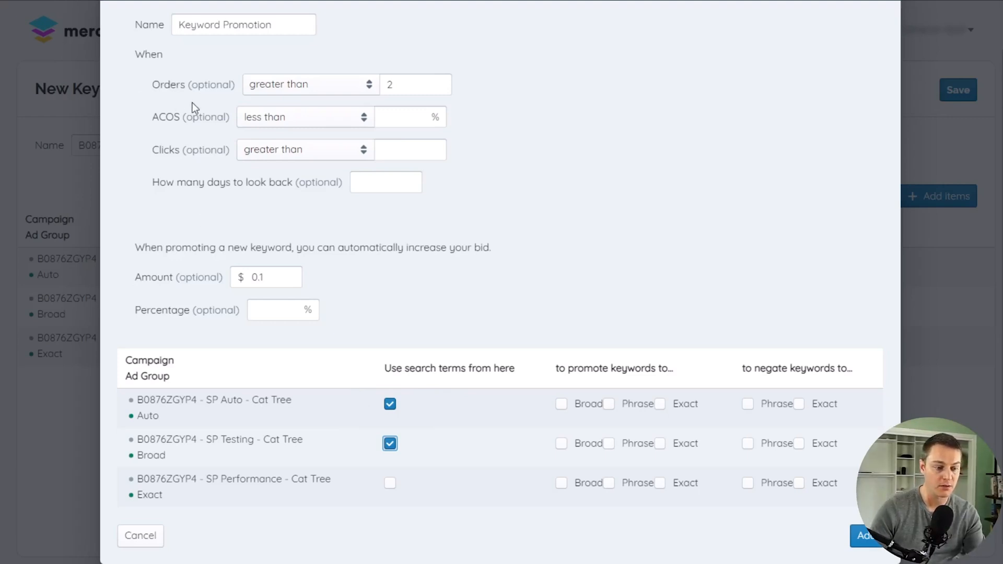
{"action": "mouse_move", "coordinate": [164, 181]}
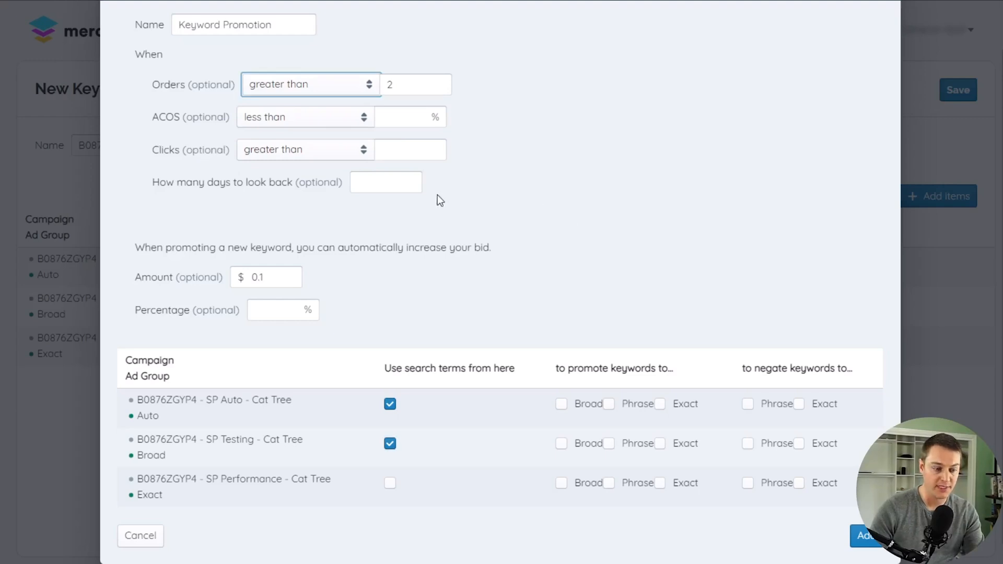
{"action": "type", "text": "3"}
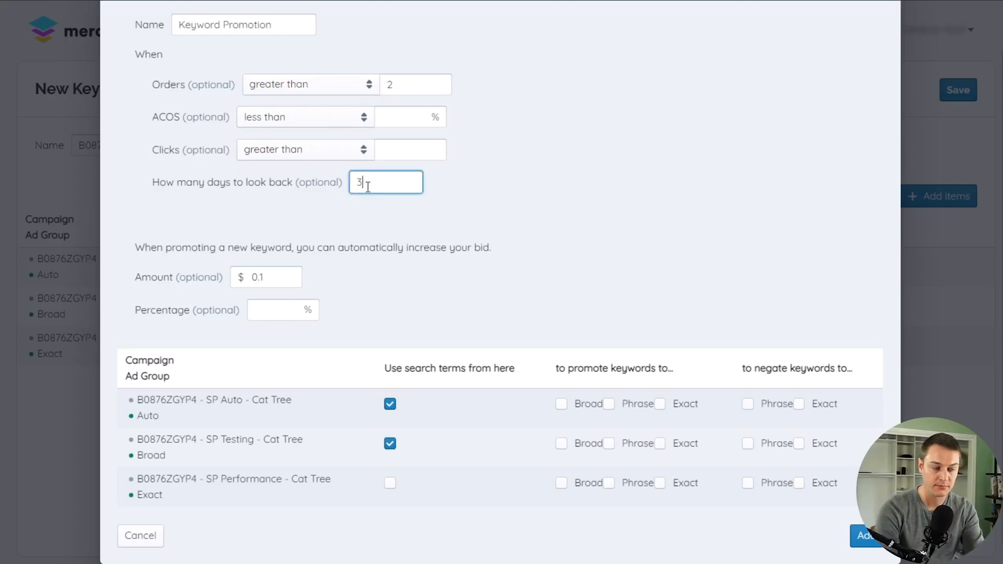
{"action": "type", "text": "0"}
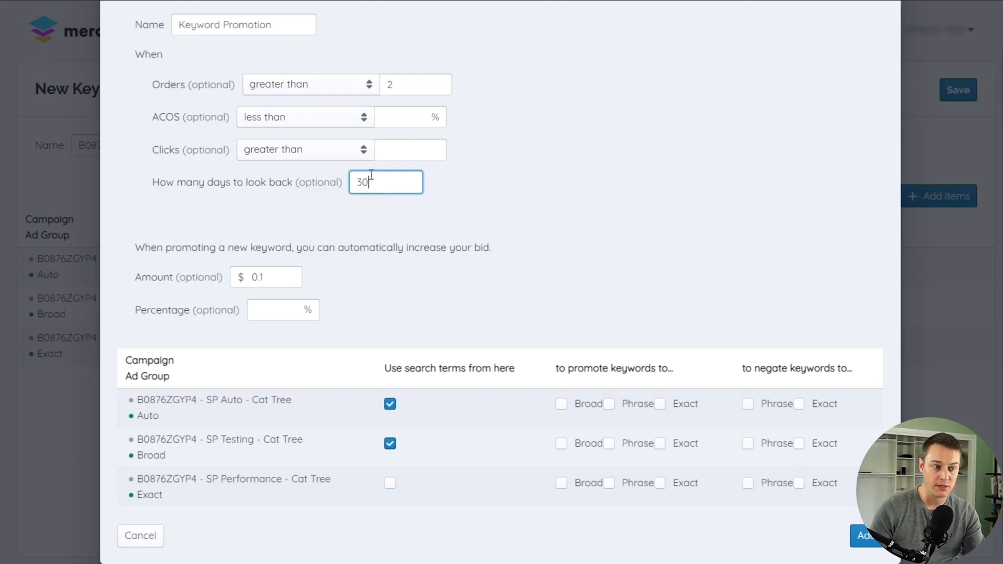
{"action": "mouse_move", "coordinate": [344, 236]}
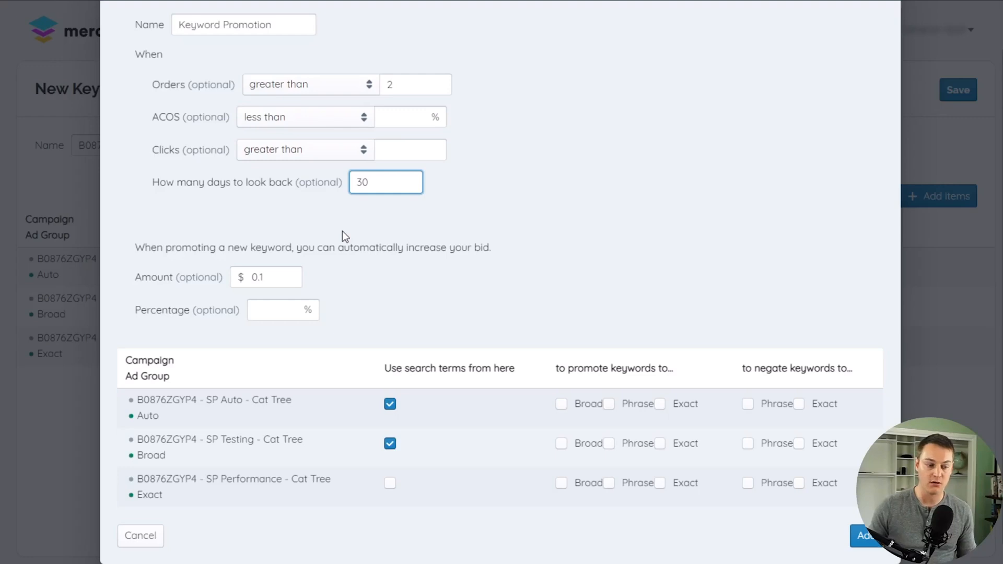
{"action": "mouse_move", "coordinate": [410, 478]}
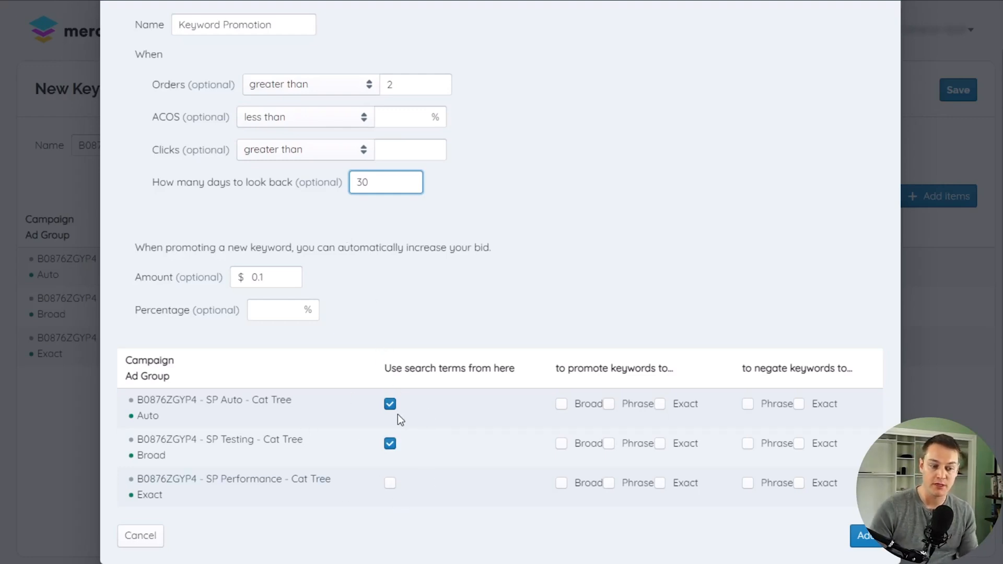
{"action": "mouse_move", "coordinate": [217, 81]}
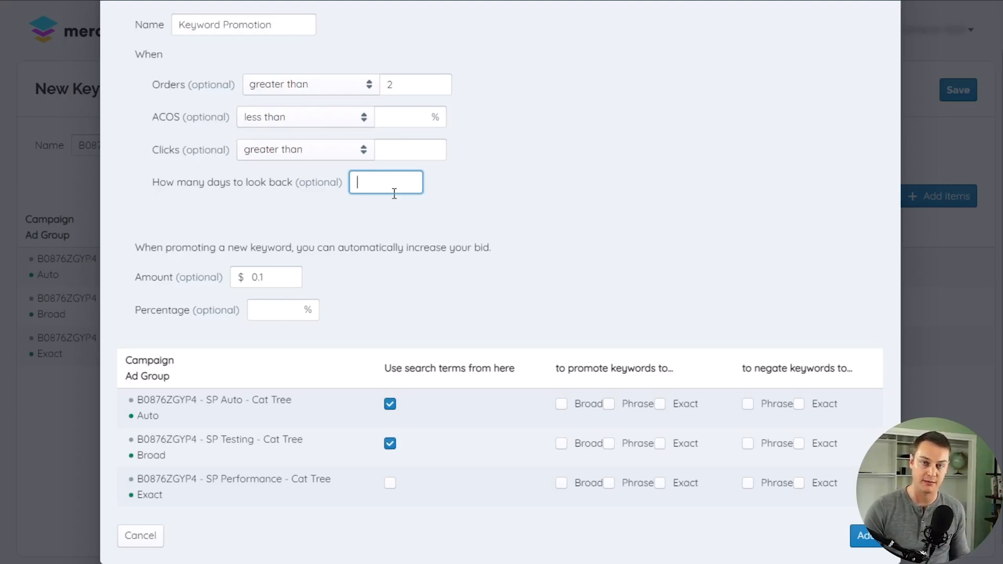
{"action": "mouse_move", "coordinate": [427, 430]}
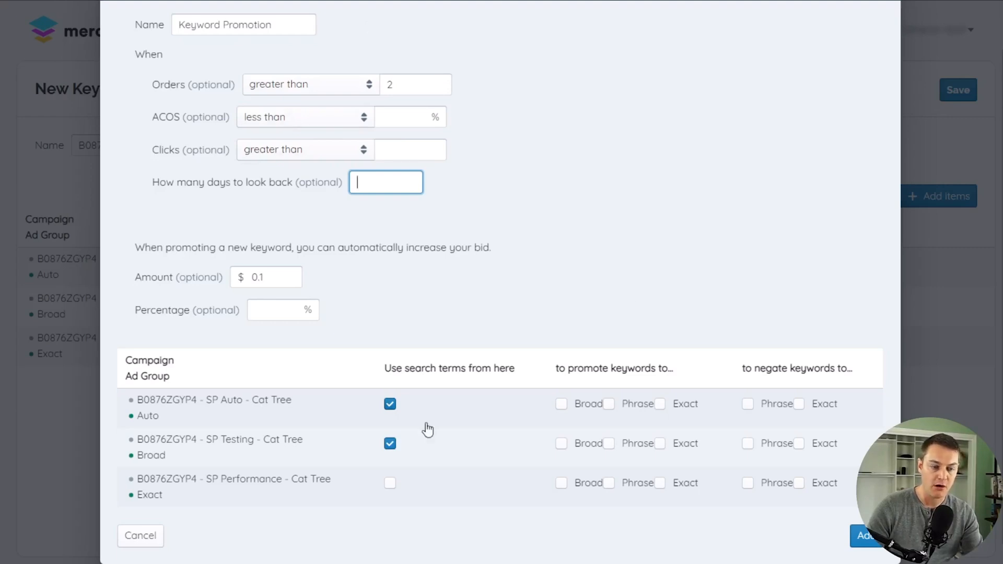
{"action": "mouse_move", "coordinate": [722, 348]}
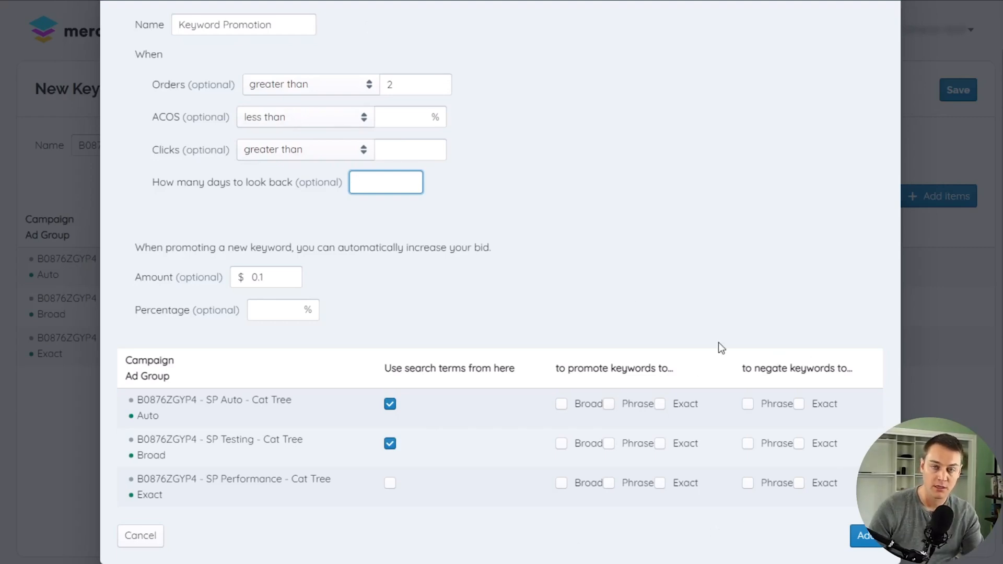
{"action": "mouse_move", "coordinate": [681, 375]}
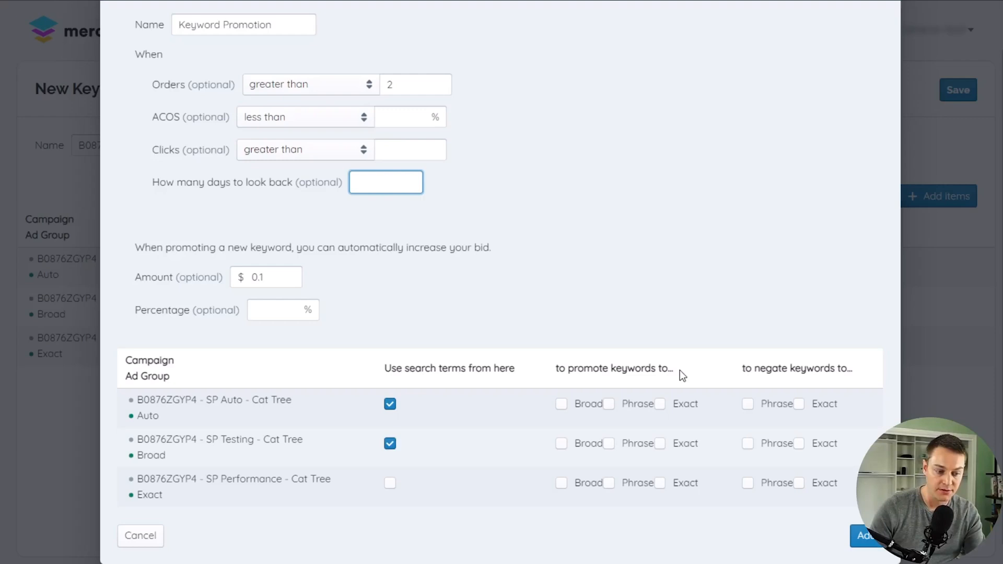
{"action": "mouse_move", "coordinate": [626, 397]}
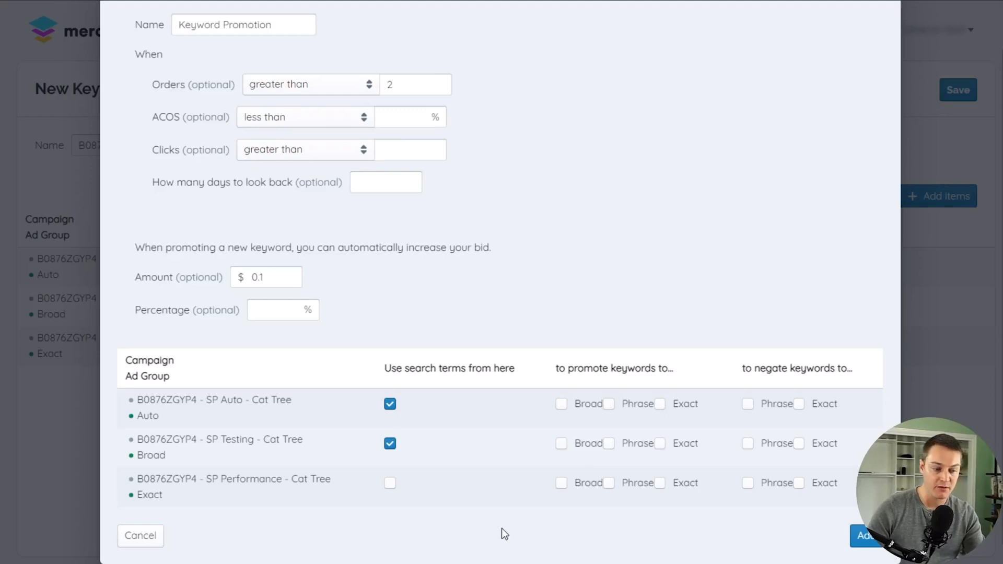
{"action": "mouse_move", "coordinate": [549, 530]}
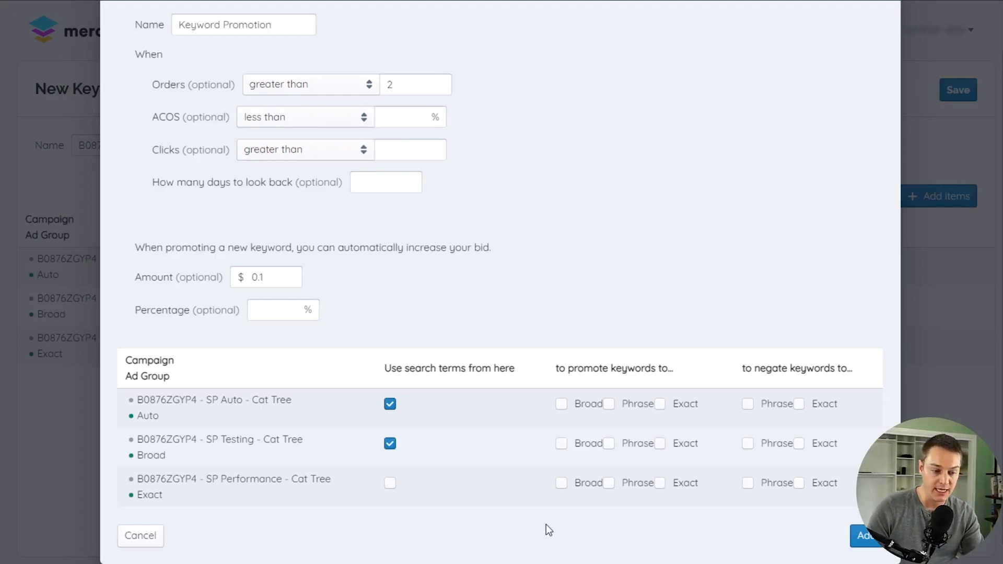
{"action": "left_click", "coordinate": [561, 444]}
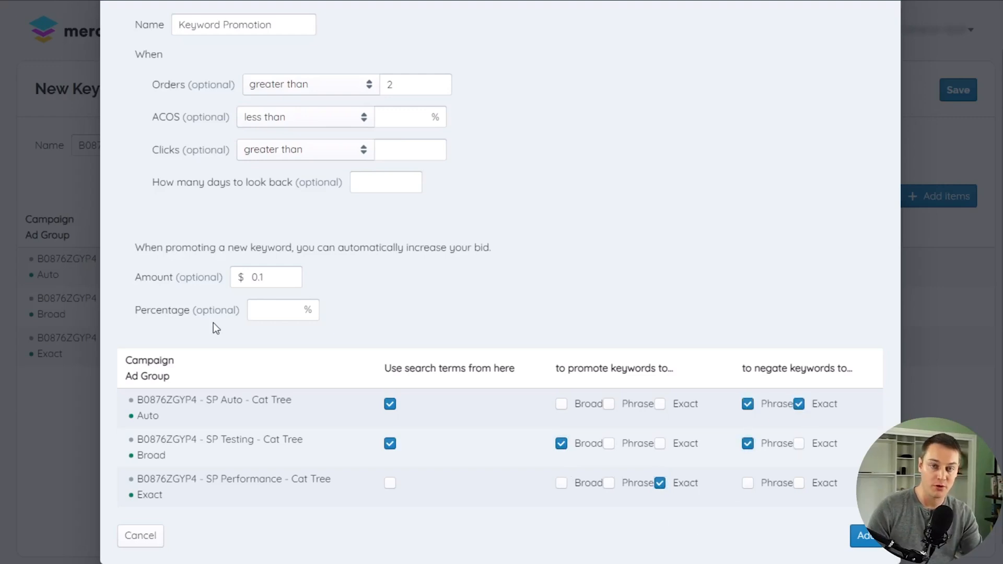
{"action": "mouse_move", "coordinate": [259, 296]}
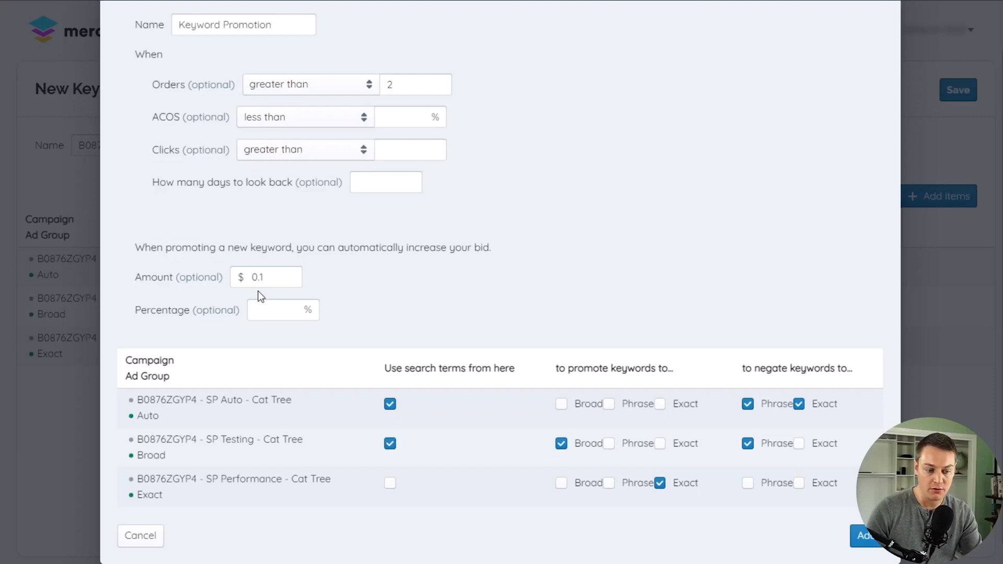
{"action": "mouse_move", "coordinate": [240, 316]}
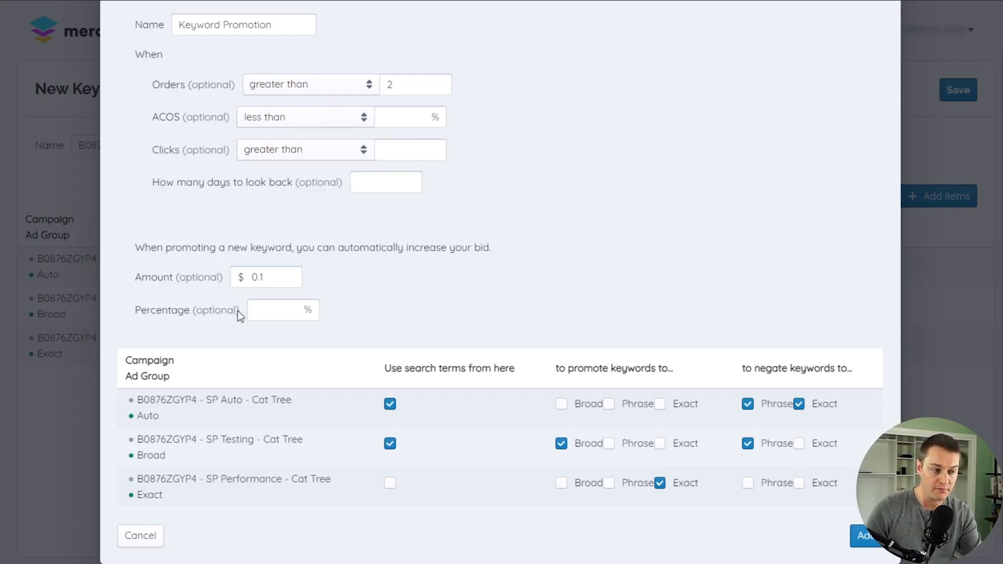
{"action": "mouse_move", "coordinate": [181, 327]}
{"action": "type", "text": "."}
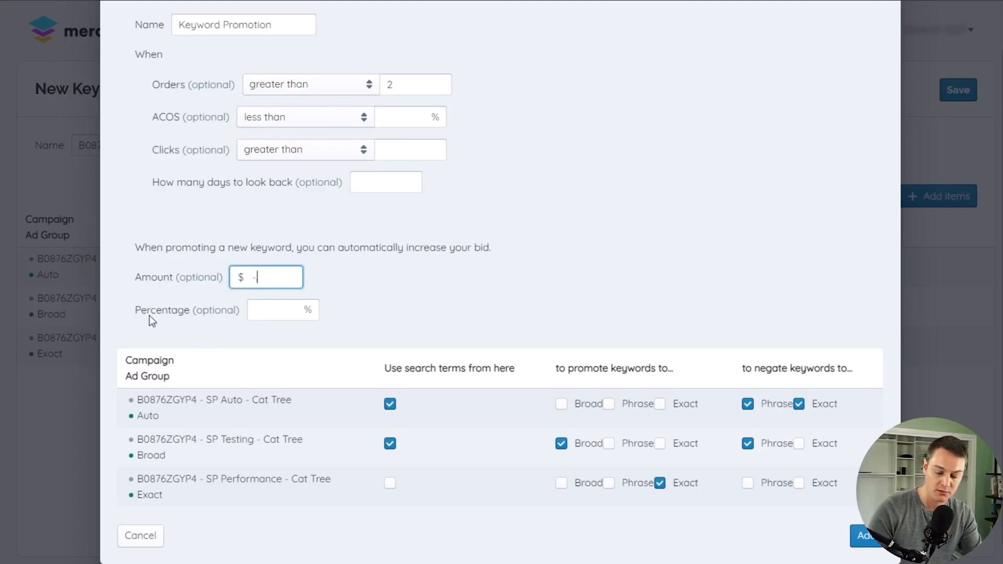
- Set a 10% bid increase for orders > 2 and add the rule
{"action": "type", "text": "10"}
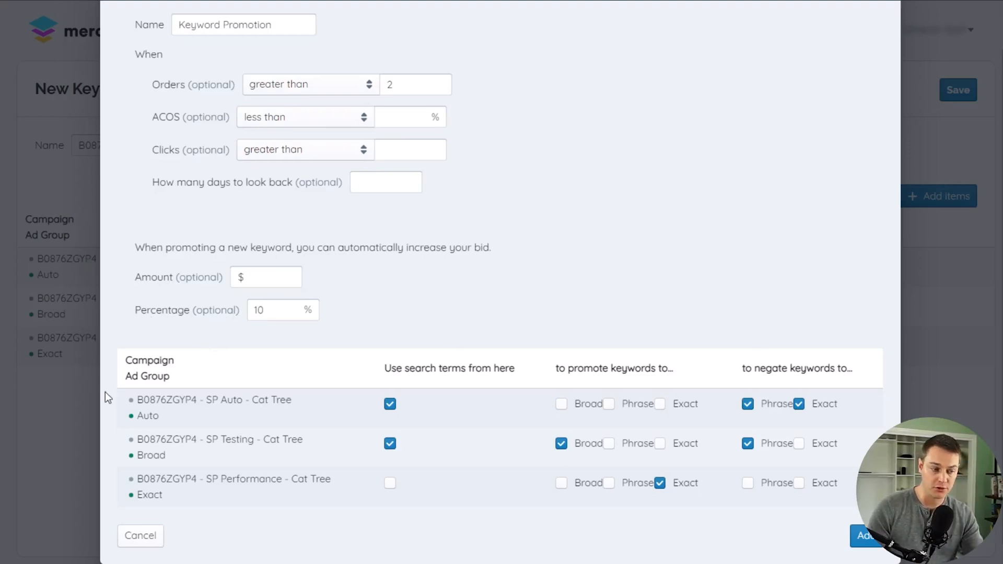
{"action": "mouse_move", "coordinate": [199, 123]}
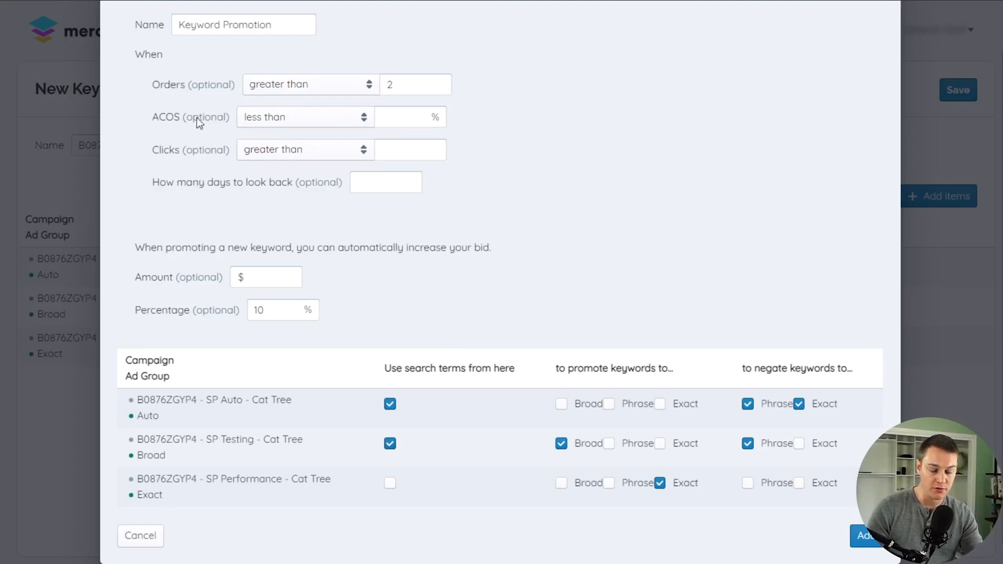
{"action": "mouse_move", "coordinate": [765, 390]}
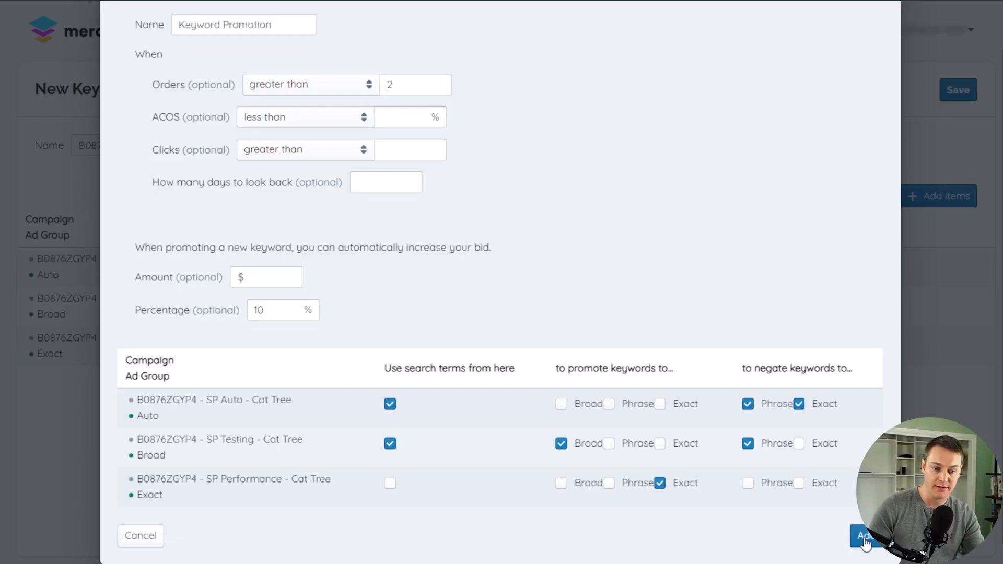
{"action": "left_click", "coordinate": [865, 536]}
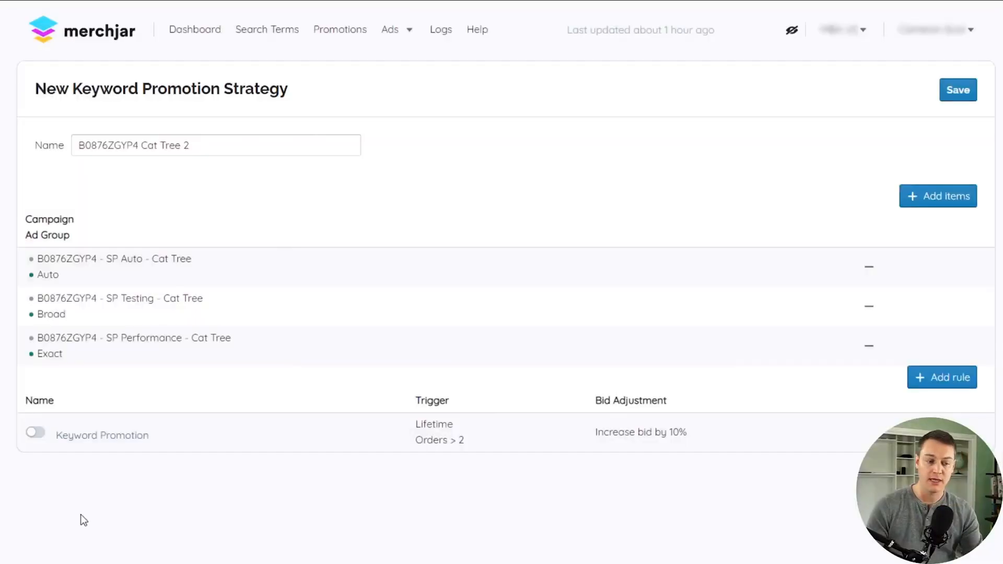
{"action": "mouse_move", "coordinate": [51, 492]}
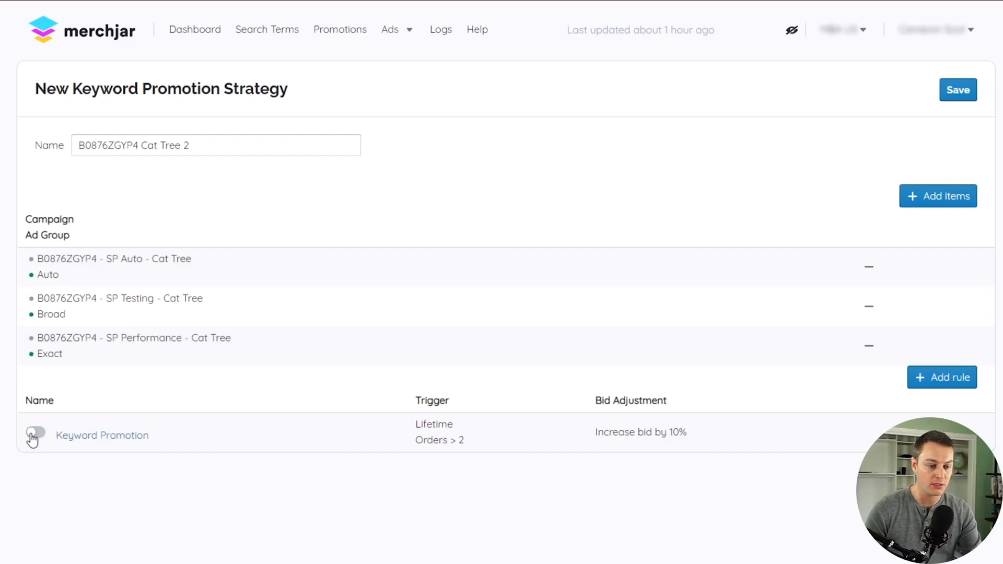
- Enable the Keyword Promotion rule and save the B0876ZGYP4 Cat Tree 2 strategy
{"action": "left_click", "coordinate": [35, 433]}
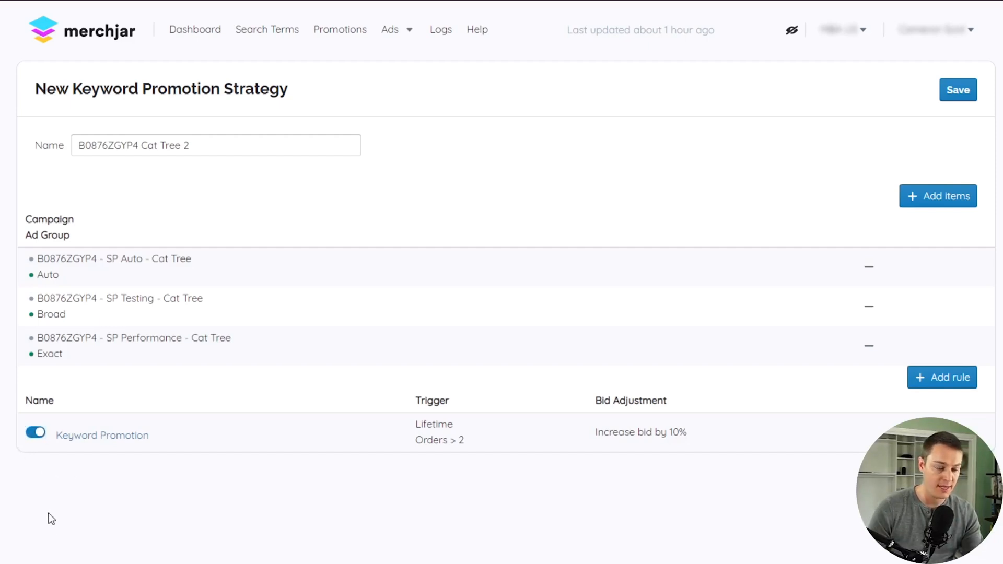
{"action": "left_click", "coordinate": [36, 433]}
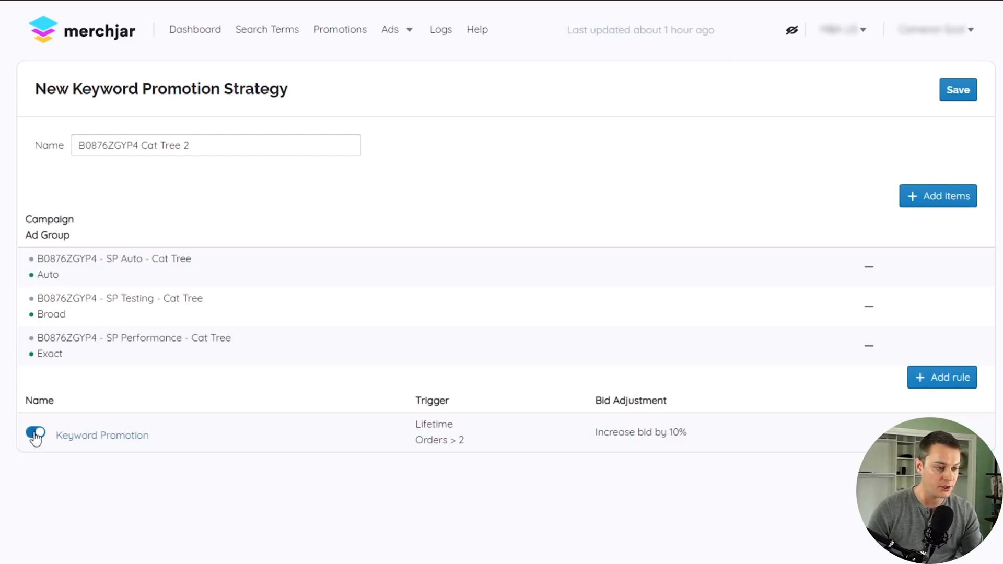
{"action": "left_click", "coordinate": [35, 435]}
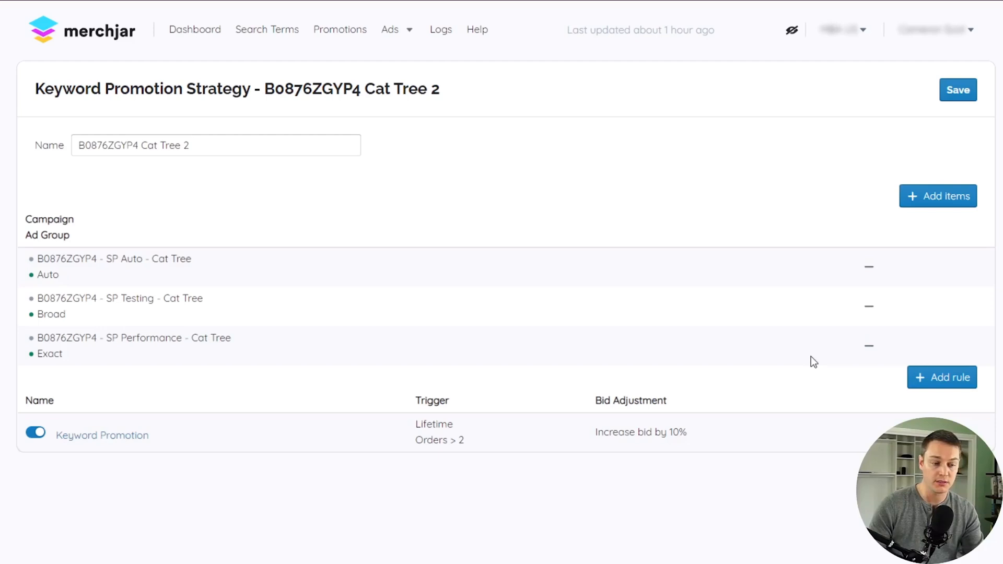
{"action": "left_click", "coordinate": [958, 89]}
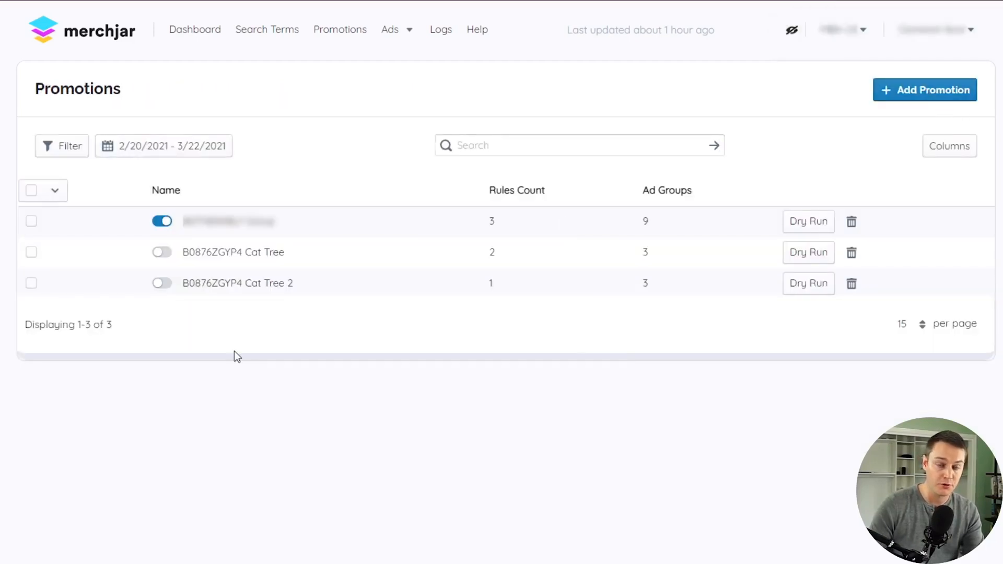
{"action": "mouse_move", "coordinate": [176, 336]}
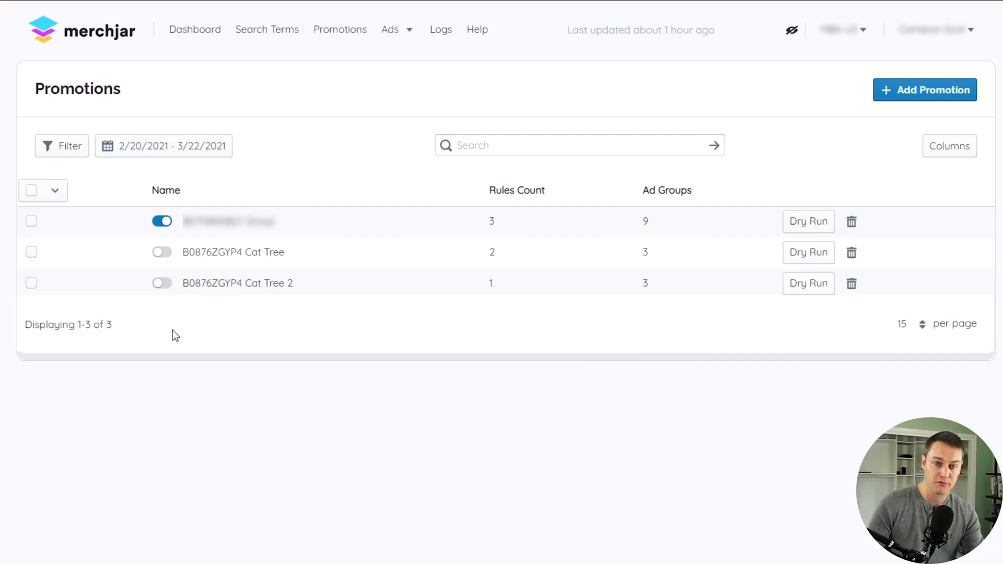
{"action": "mouse_move", "coordinate": [834, 361]}
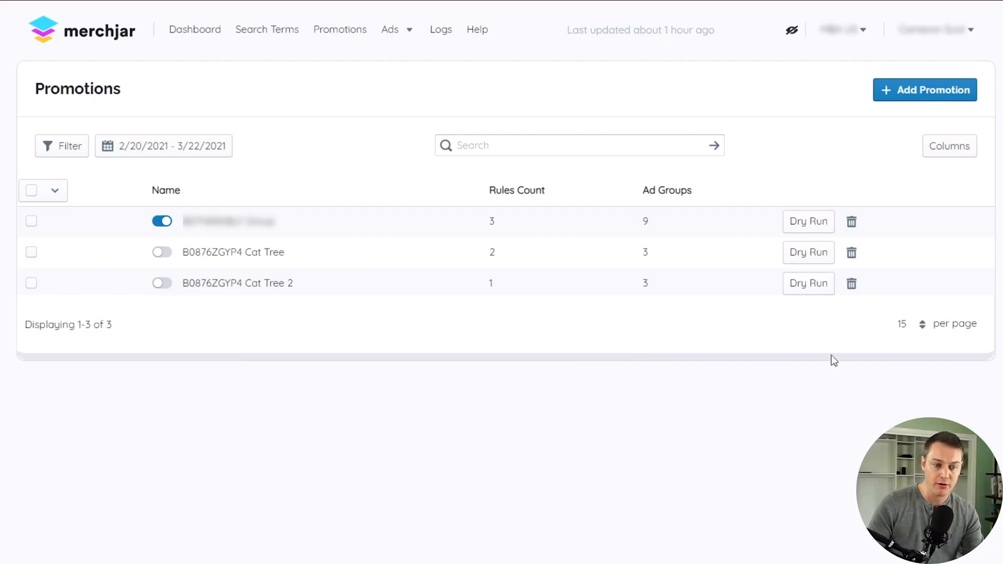
{"action": "mouse_move", "coordinate": [824, 307]}
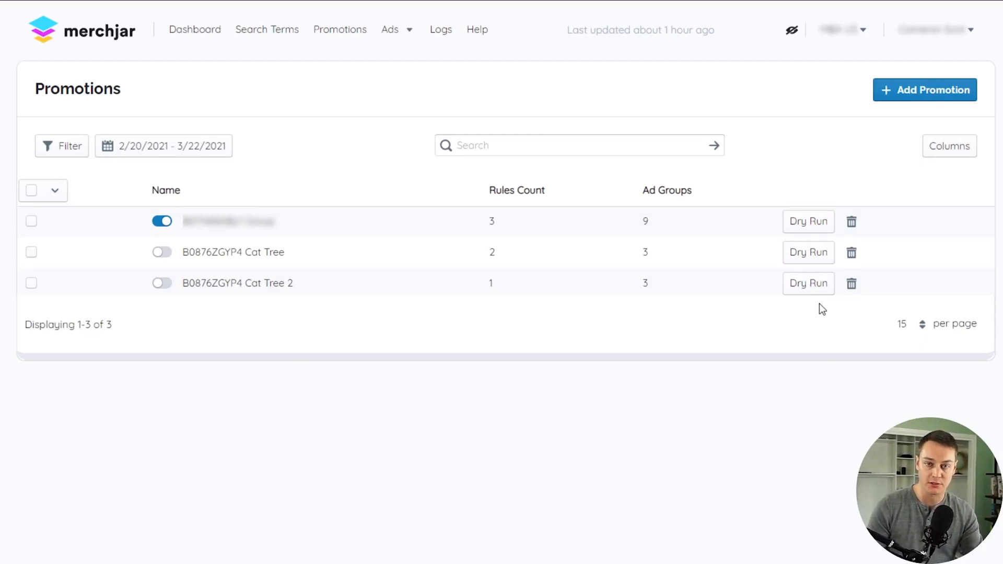
{"action": "mouse_move", "coordinate": [589, 341]}
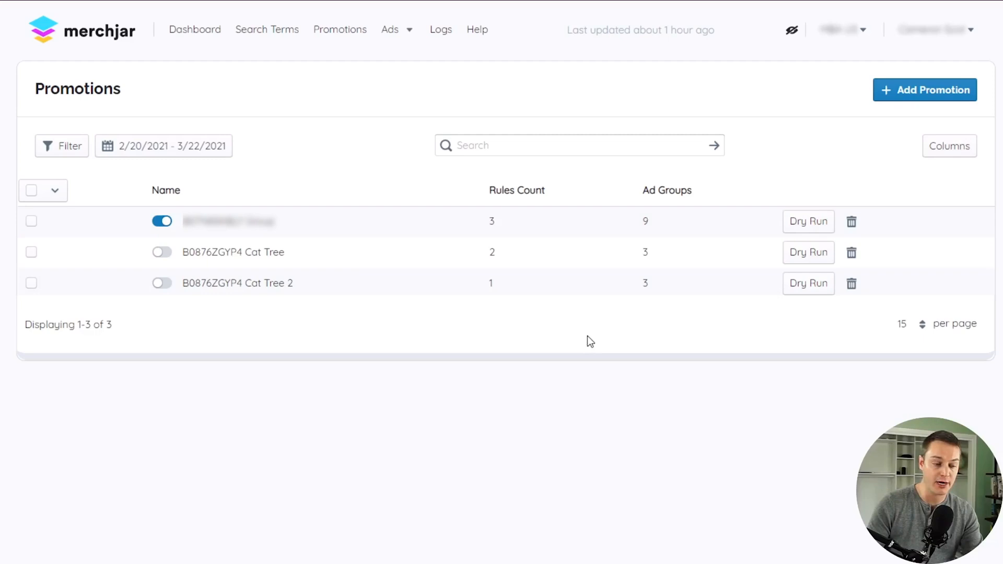
{"action": "mouse_move", "coordinate": [757, 236]}
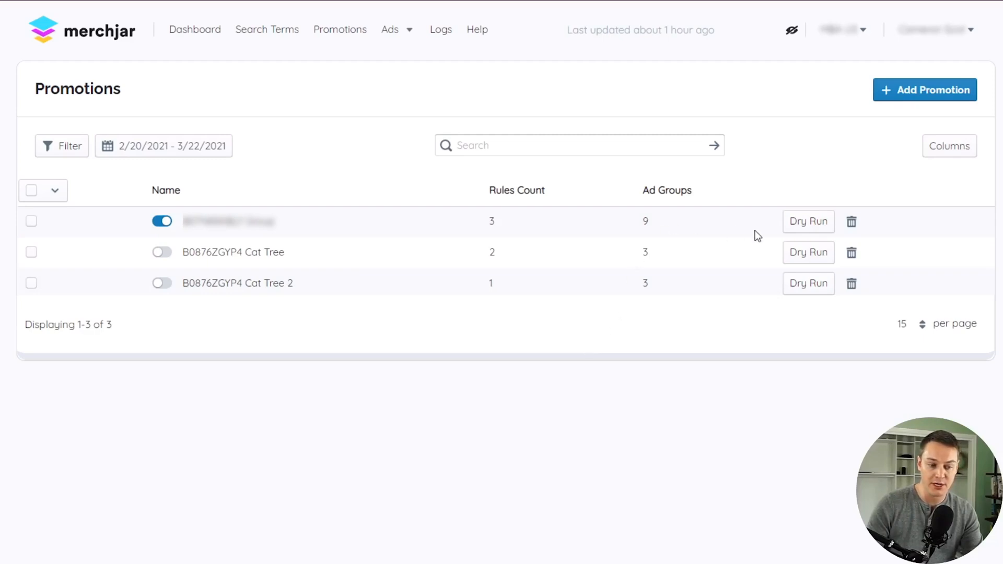
{"action": "mouse_move", "coordinate": [808, 221]}
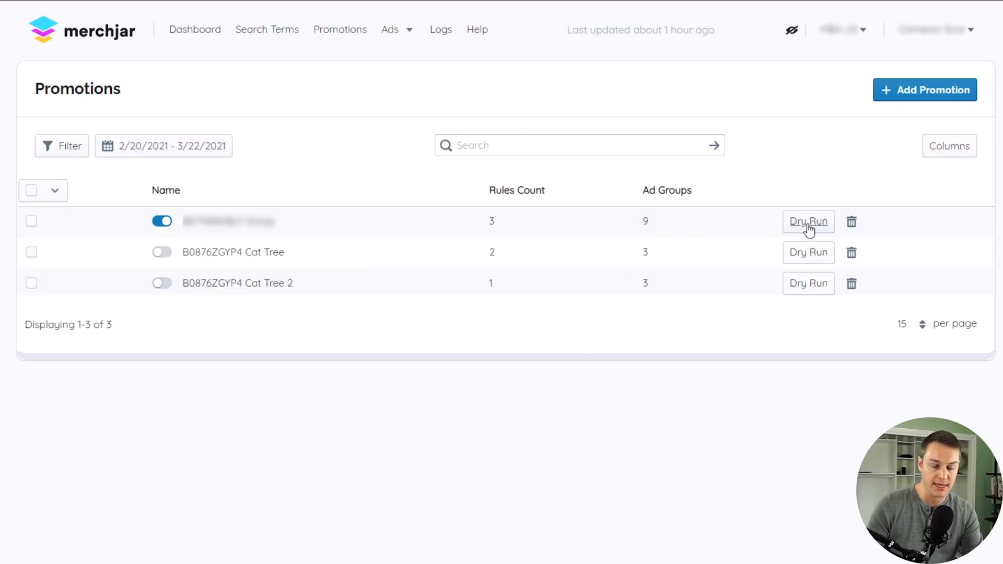
- Run a Dry Run on the first strategy, previewing 3 new keywords and 9 negatives
{"action": "left_click", "coordinate": [808, 221]}
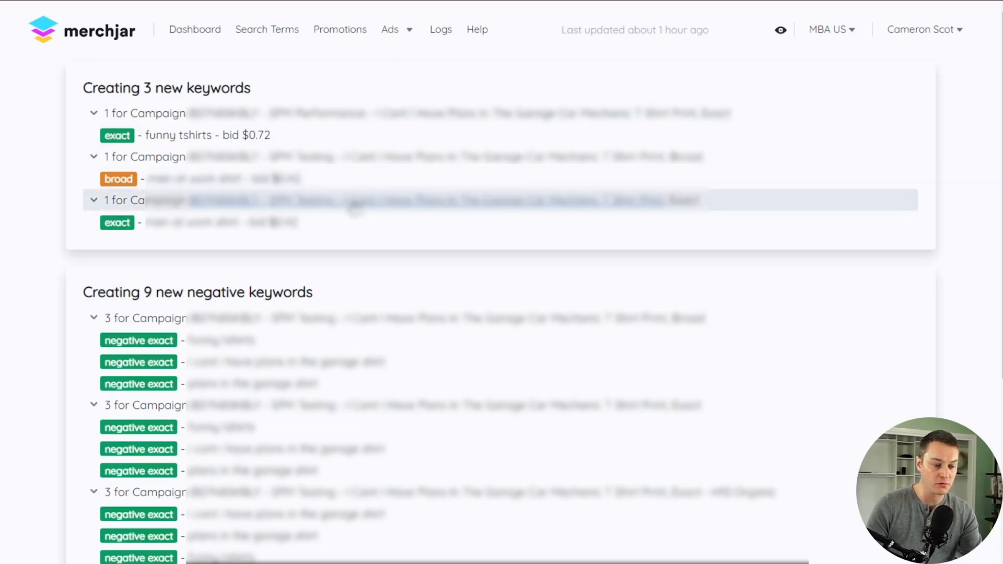
- Scroll through the dry-run results, including 4 new campaign negative keywords
{"action": "scroll", "scroll_direction": "down", "scroll_amount": 3}
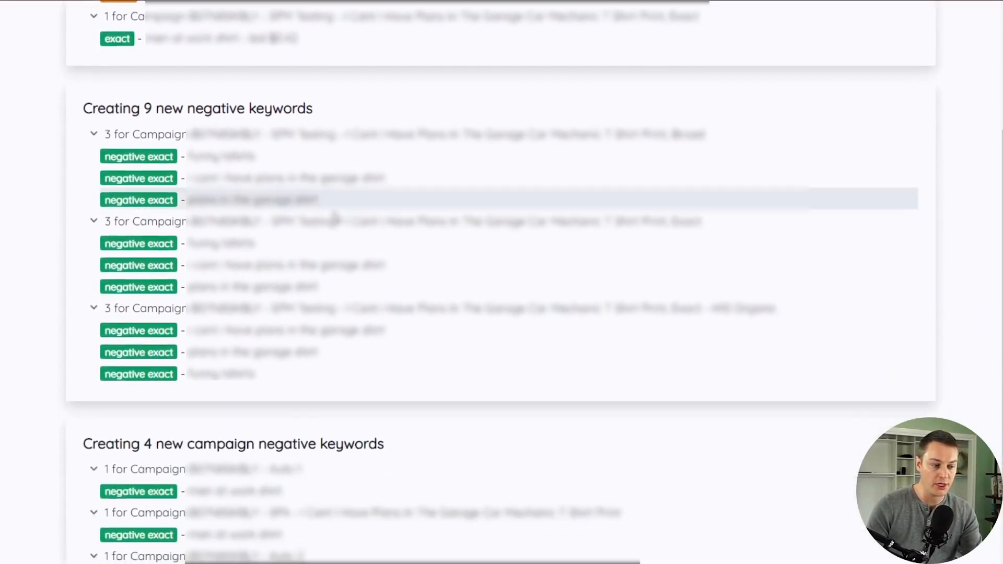
{"action": "scroll", "scroll_direction": "down", "scroll_amount": 3}
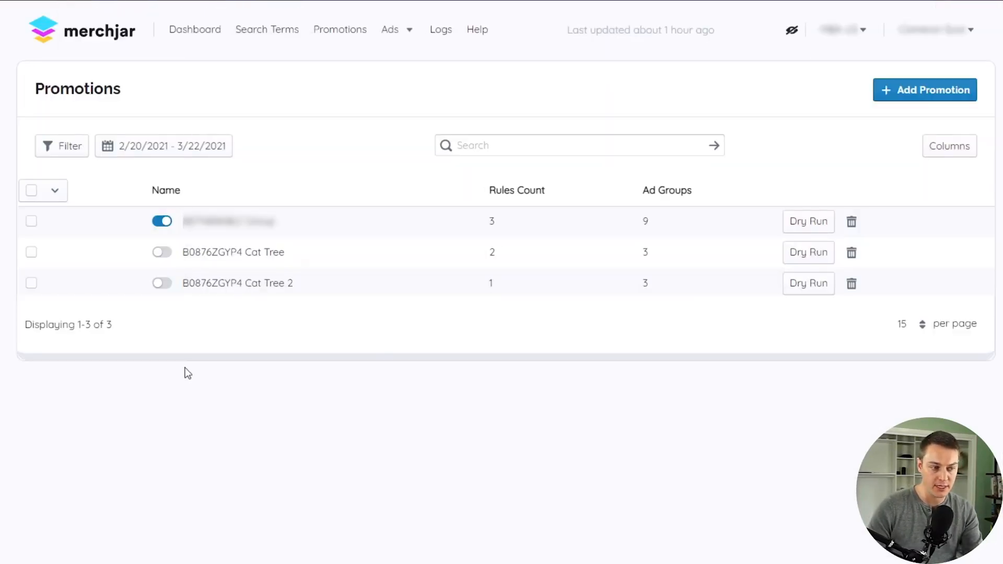
{"action": "mouse_move", "coordinate": [154, 304]}
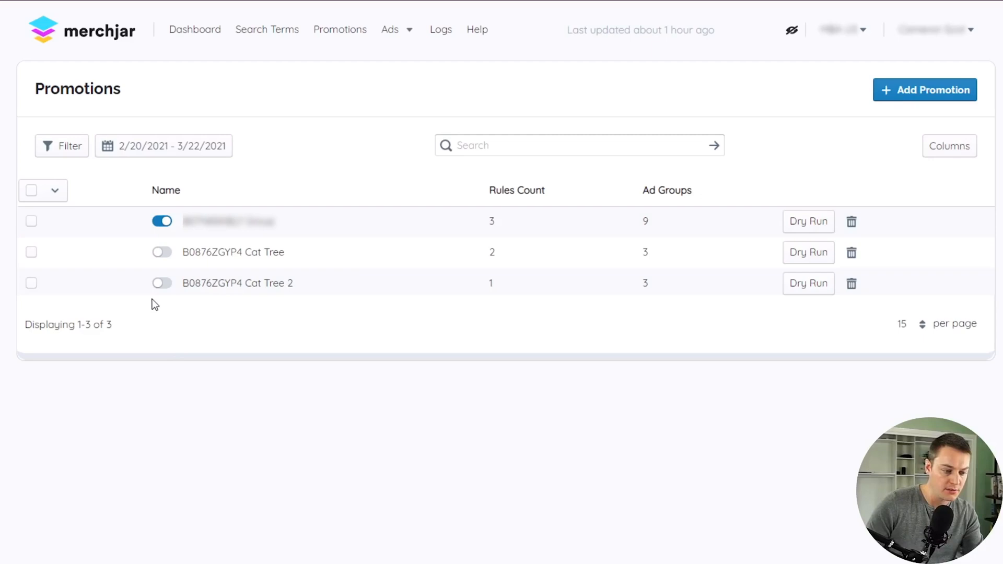
{"action": "left_click", "coordinate": [162, 283]}
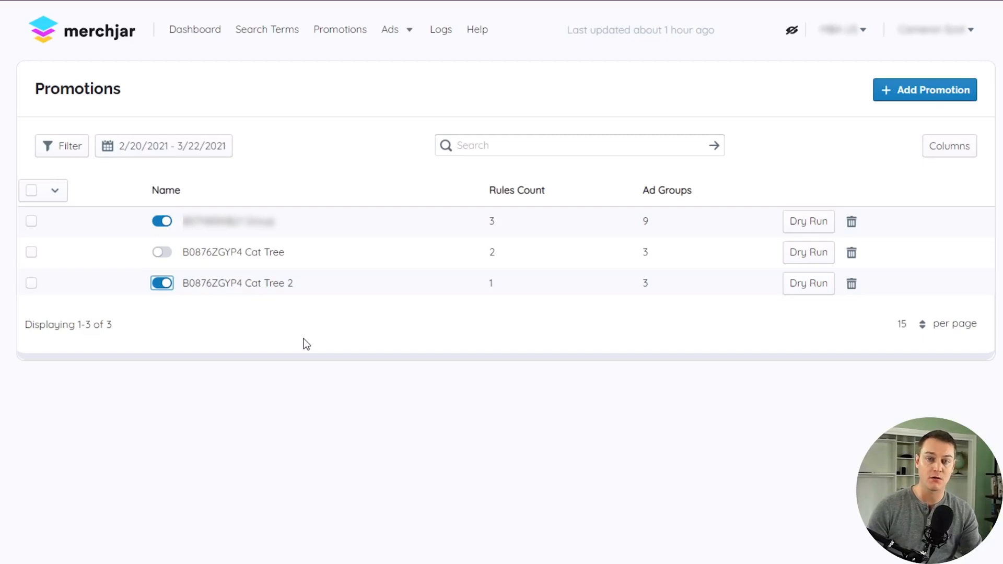
{"action": "mouse_move", "coordinate": [244, 335]}
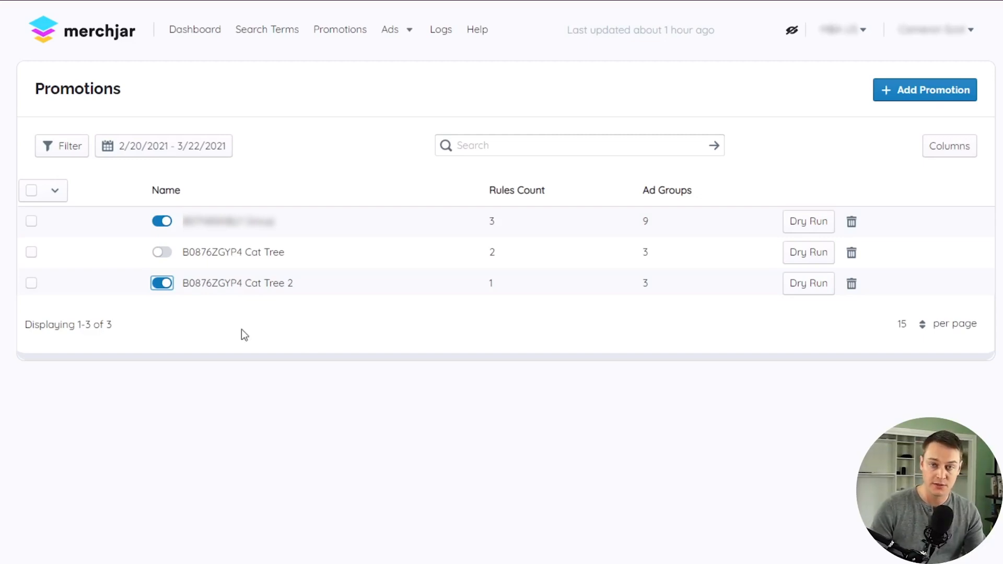
{"action": "left_click", "coordinate": [162, 284]}
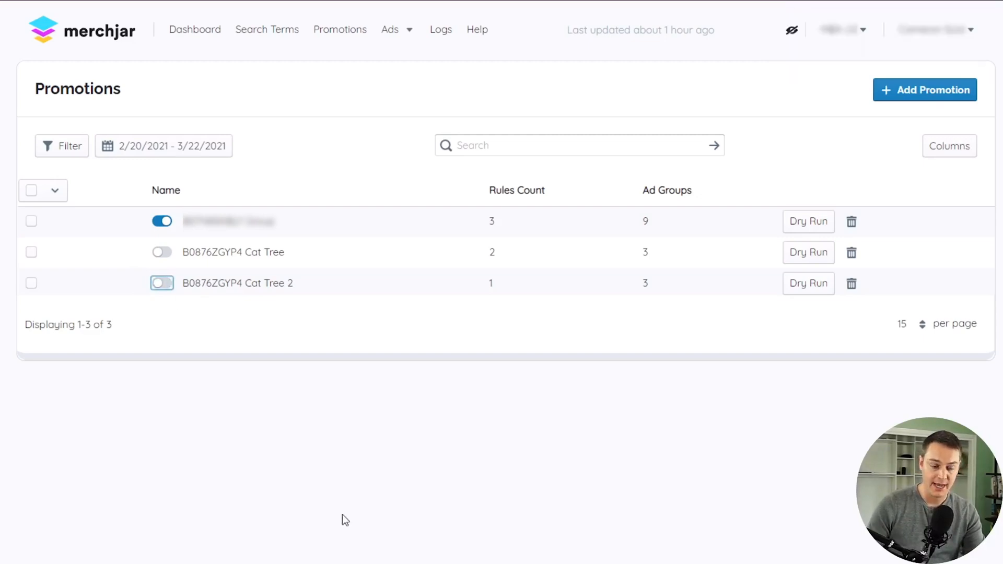
{"action": "mouse_move", "coordinate": [395, 525]}
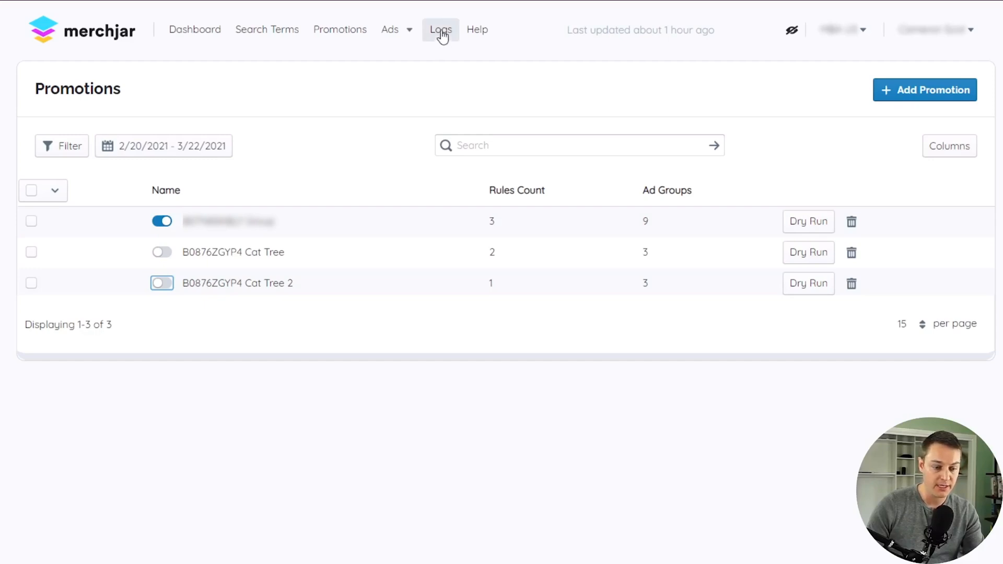
- View the Logs page listing 1,567 promotion events like created keywords and negatives
{"action": "left_click", "coordinate": [440, 30]}
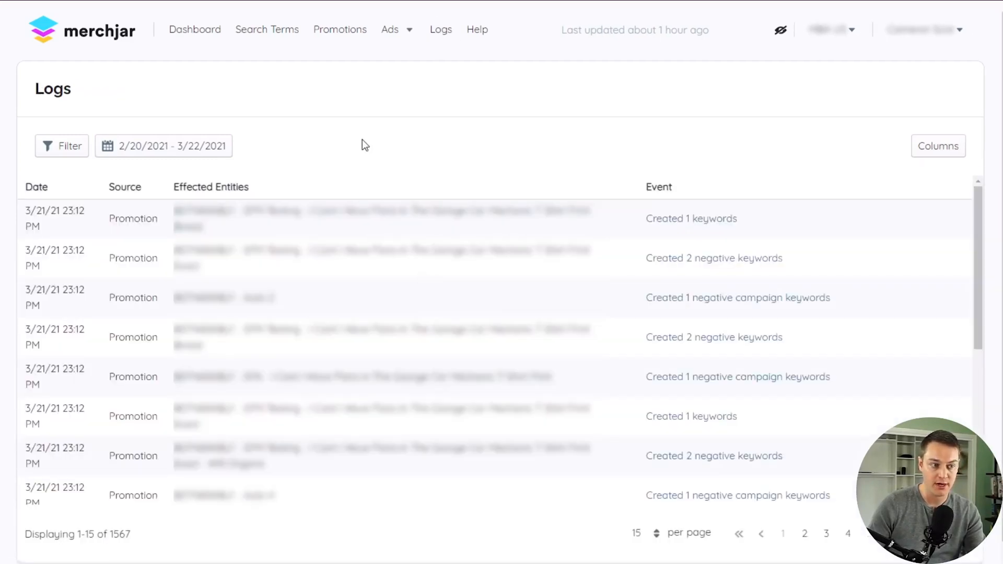
{"action": "mouse_move", "coordinate": [63, 224]}
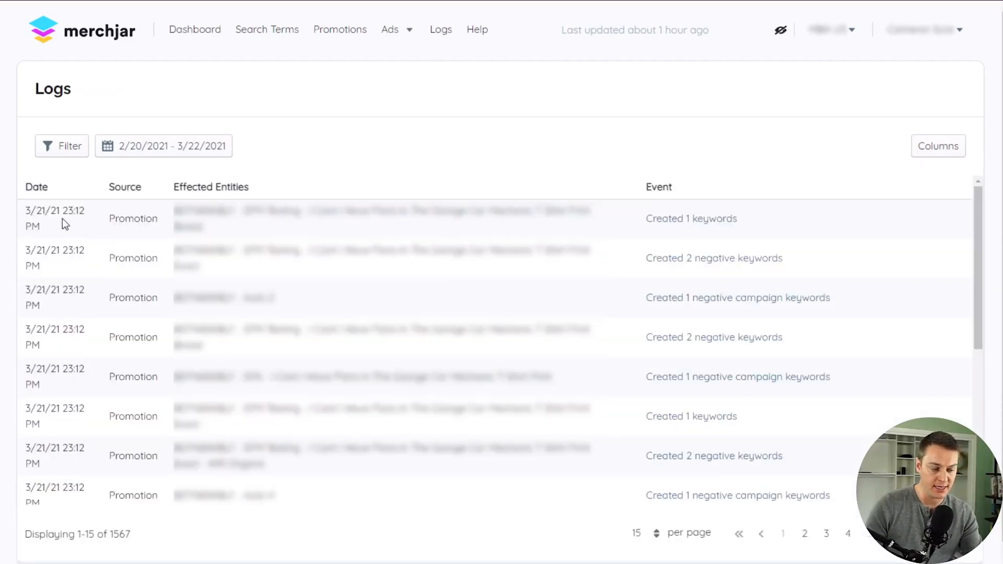
{"action": "mouse_move", "coordinate": [254, 230]}
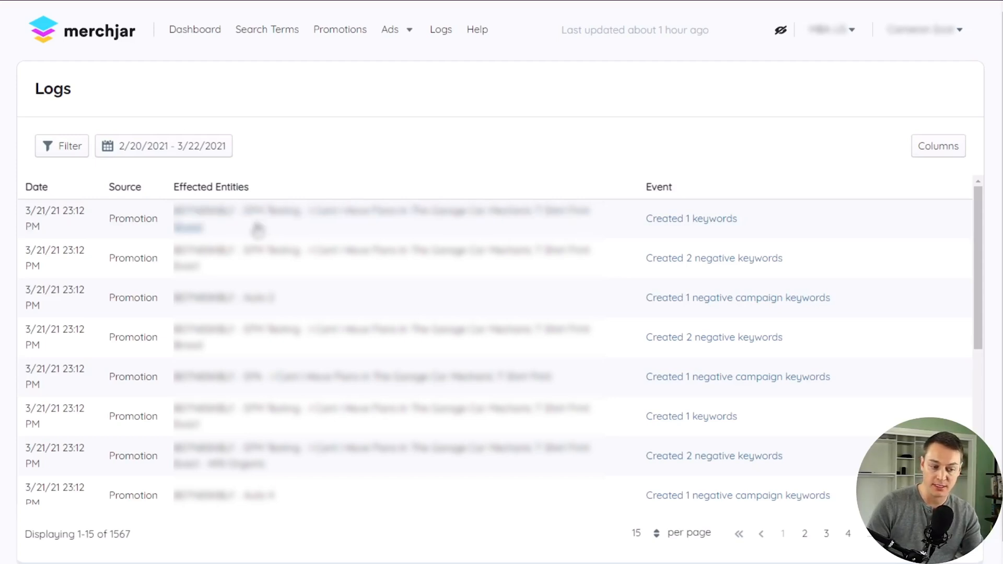
{"action": "mouse_move", "coordinate": [323, 250]}
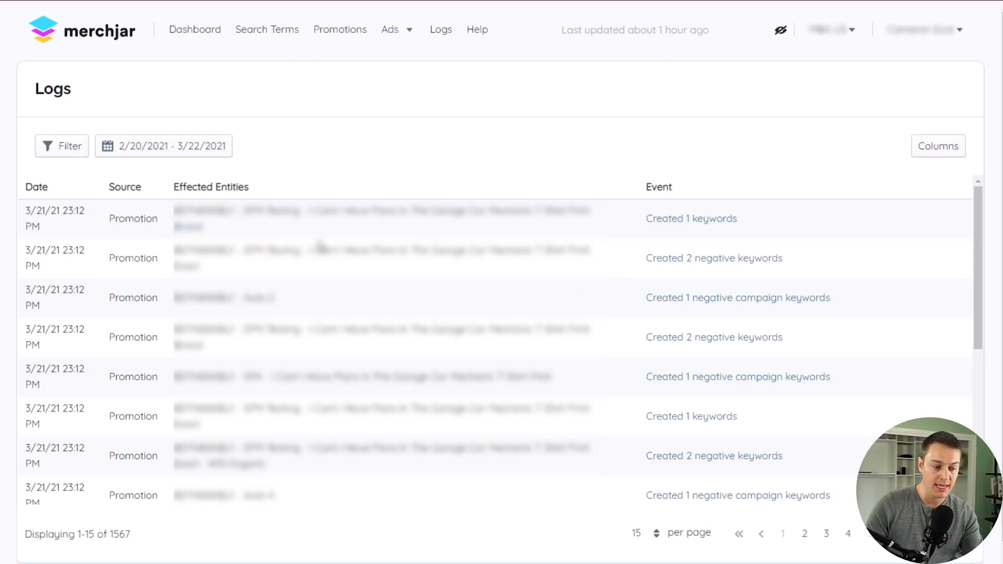
{"action": "mouse_move", "coordinate": [749, 276]}
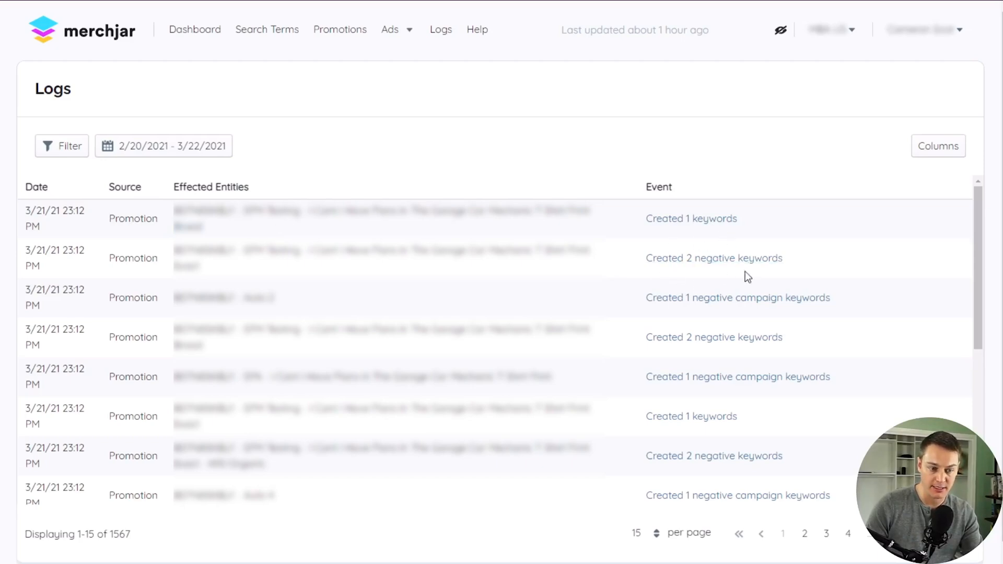